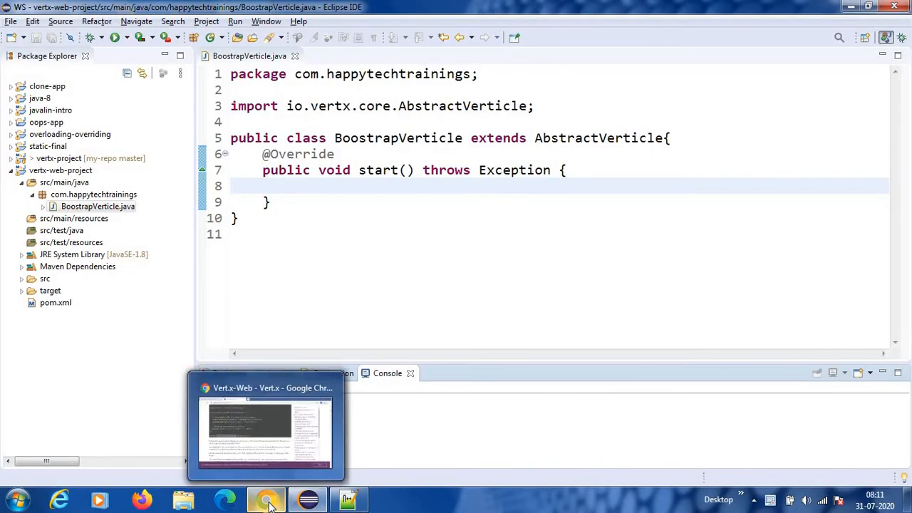
- Switch to the Vert.x-Web docs tab showing the basic router example on port 8080
{"action": "left_click", "coordinate": [265, 424]}
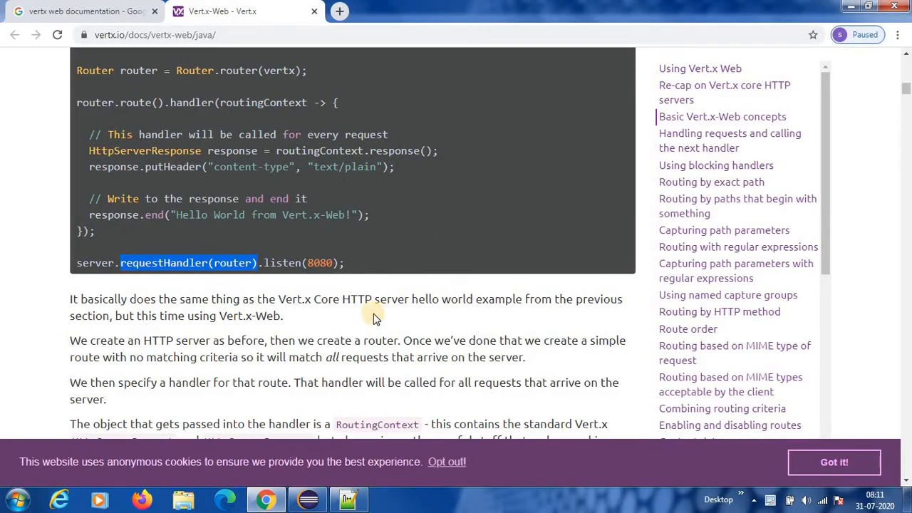
{"action": "mouse_move", "coordinate": [381, 313]}
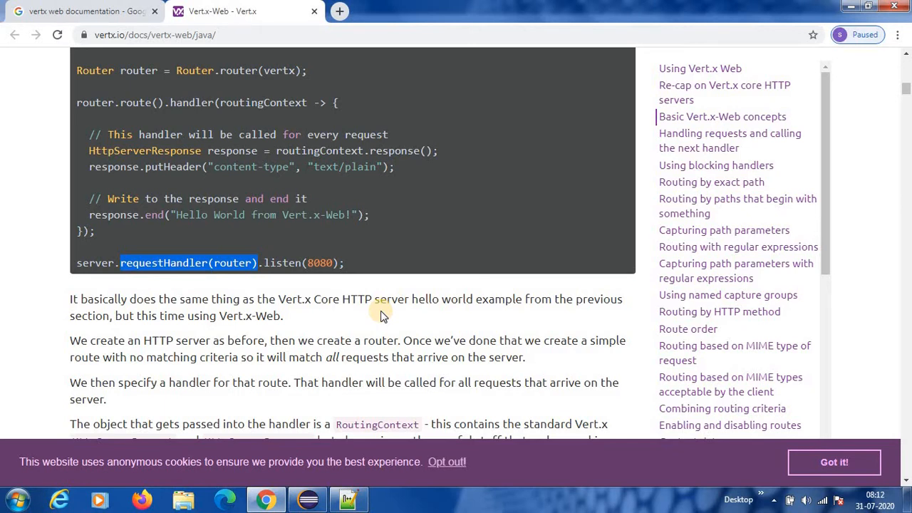
{"action": "mouse_move", "coordinate": [486, 382]}
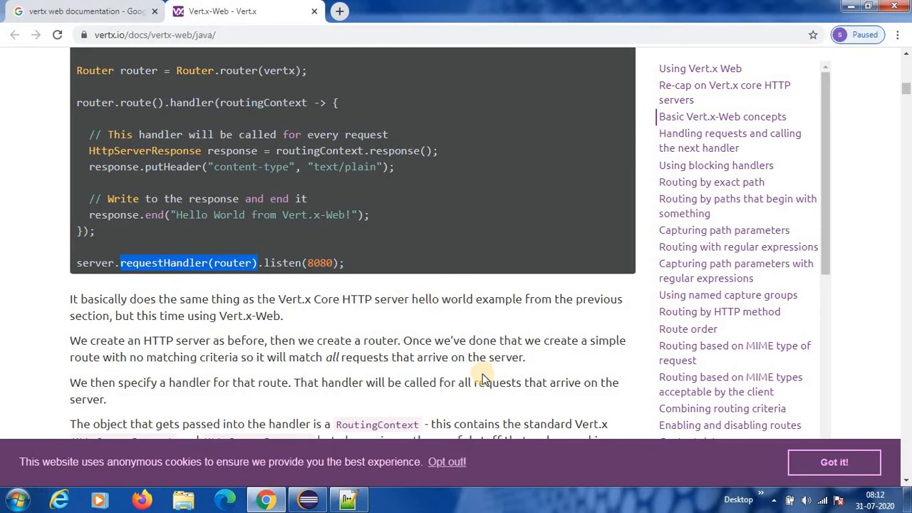
- Review the Maven and Gradle vertx-web 3.9.2 dependency snippets under 'Using Vert.x Web'
{"action": "scroll", "scroll_direction": "up", "scroll_amount": 3}
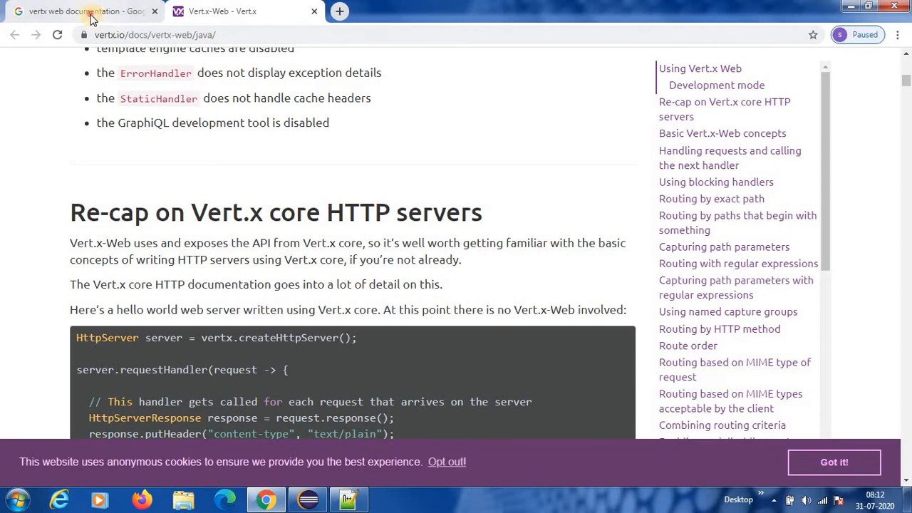
{"action": "left_click", "coordinate": [86, 11]}
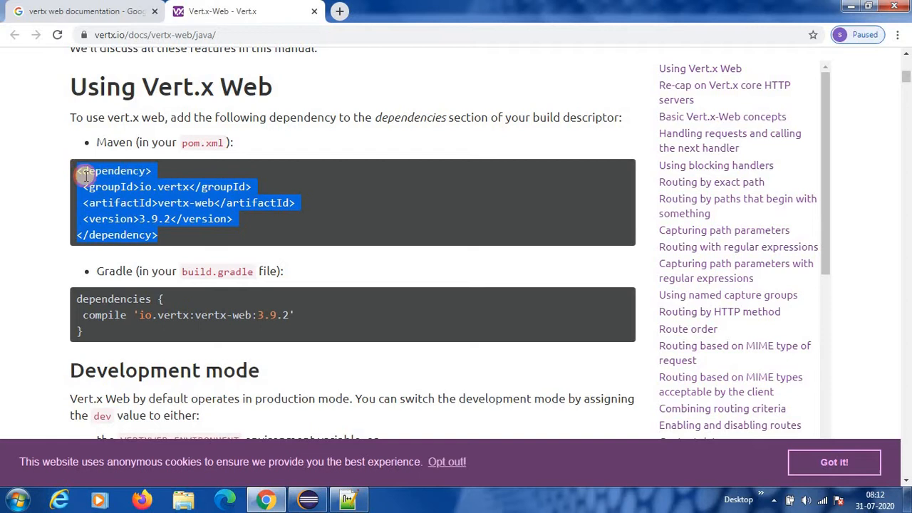
{"action": "left_click", "coordinate": [180, 233]}
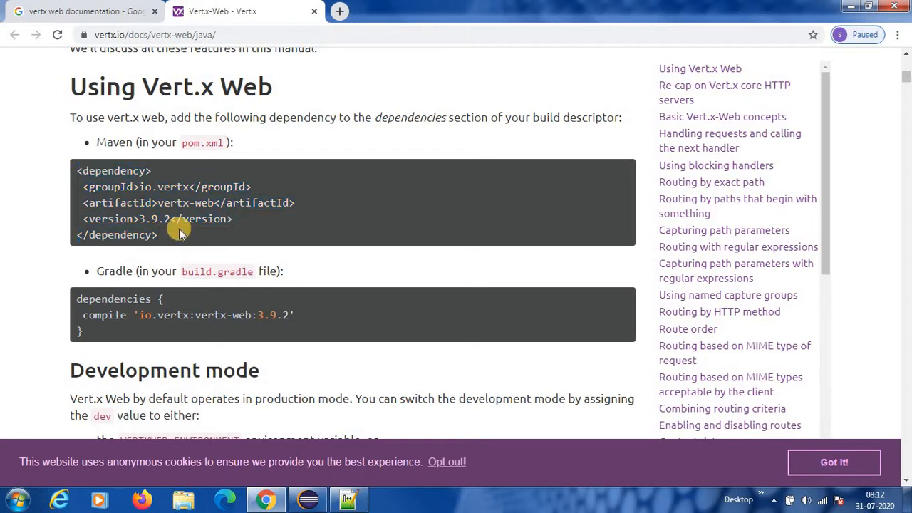
{"action": "double_click", "coordinate": [154, 219]}
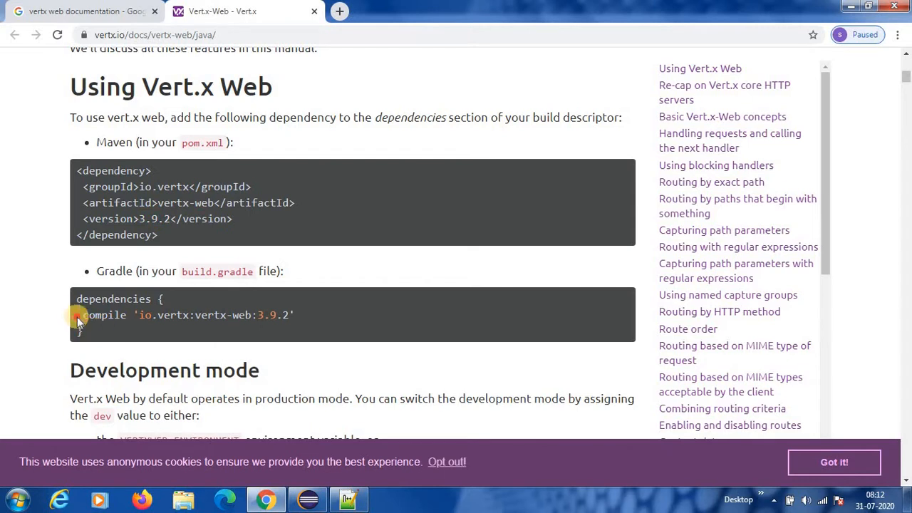
{"action": "mouse_move", "coordinate": [285, 484]}
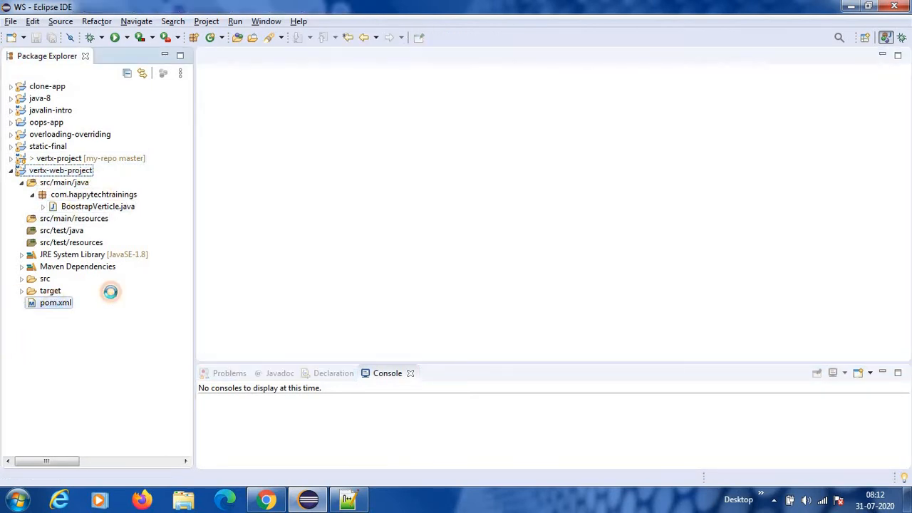
- Review the vertx-core, vertx-config and vertx-web dependencies in pom.xml, then return to BoostrapVerticle.java
{"action": "double_click", "coordinate": [54, 302]}
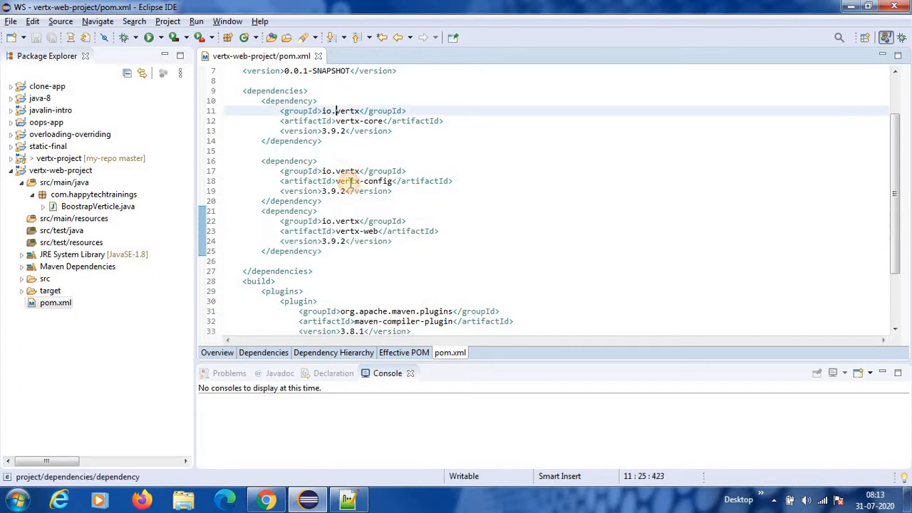
{"action": "left_click", "coordinate": [349, 191]}
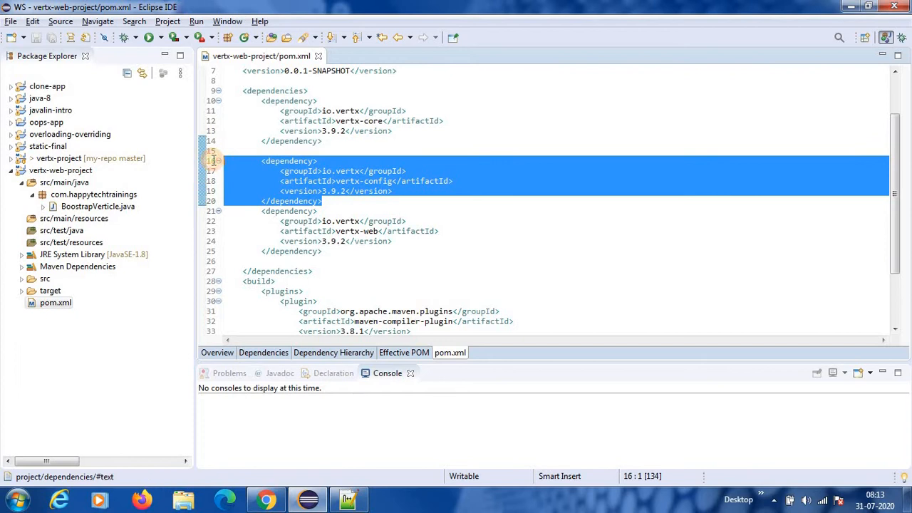
{"action": "mouse_move", "coordinate": [217, 165]}
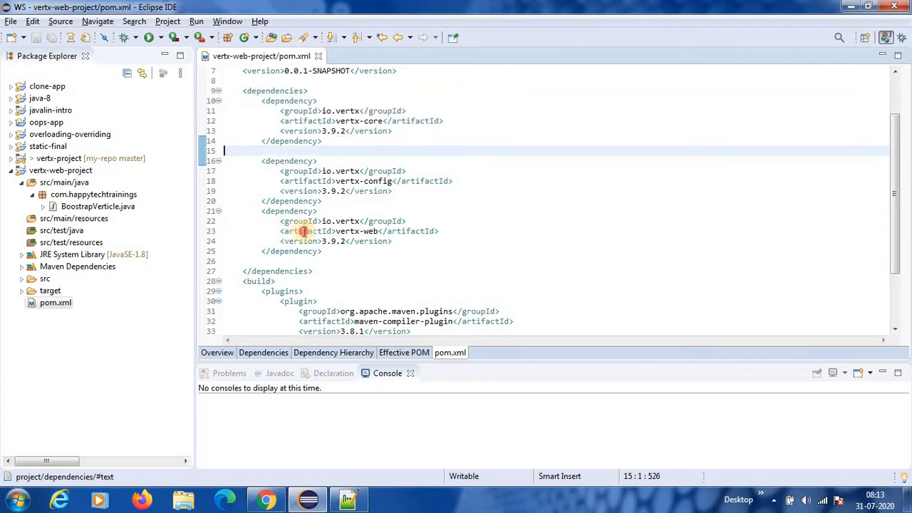
{"action": "left_click", "coordinate": [321, 251]}
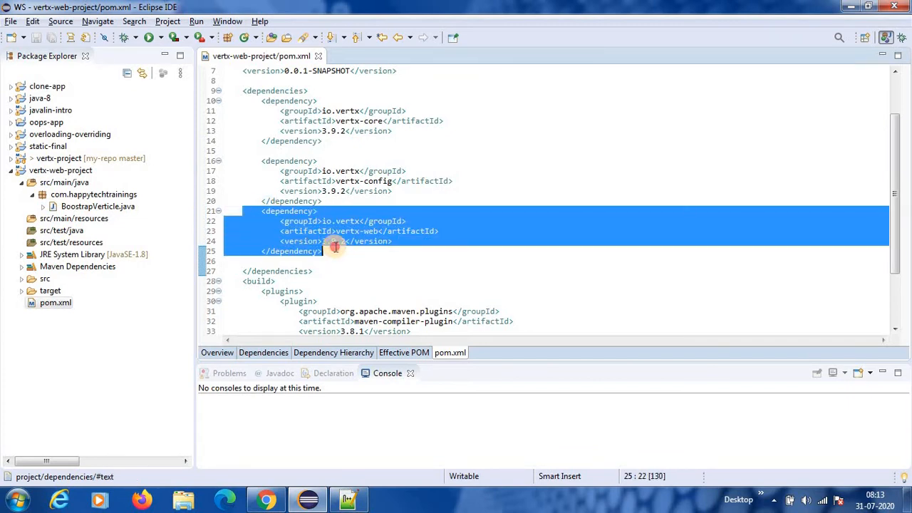
{"action": "left_click", "coordinate": [339, 251]}
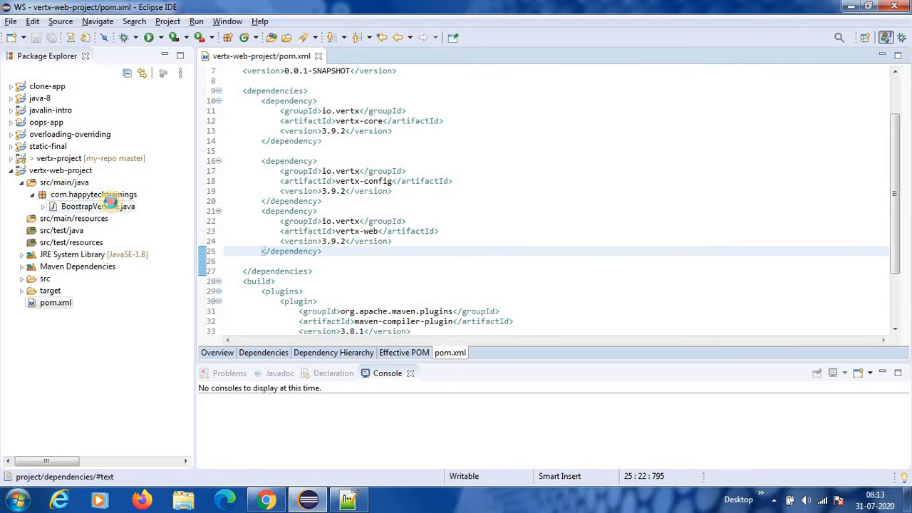
{"action": "double_click", "coordinate": [92, 205]}
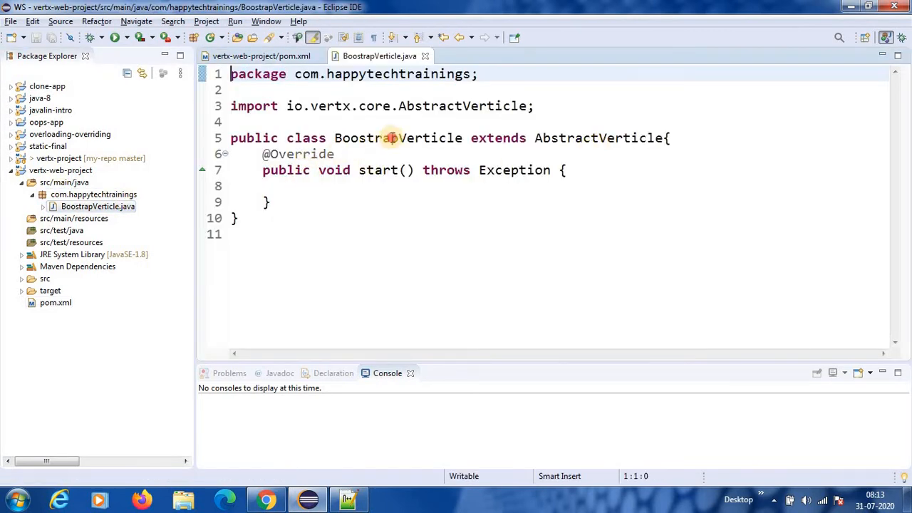
{"action": "double_click", "coordinate": [396, 136]}
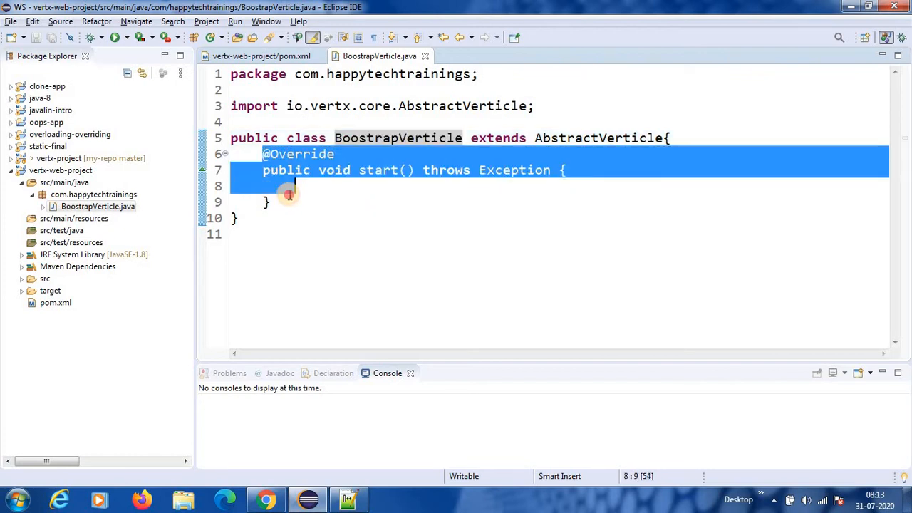
{"action": "left_click", "coordinate": [314, 185]}
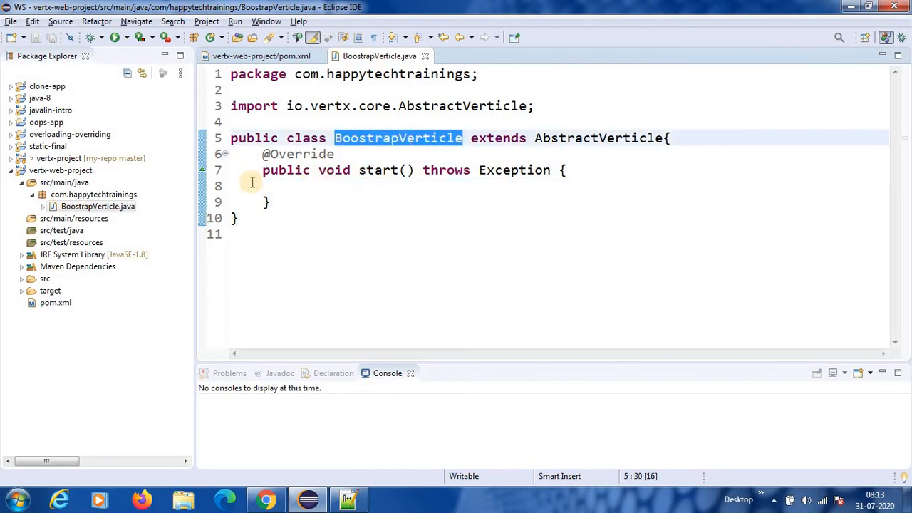
{"action": "left_click", "coordinate": [60, 171]}
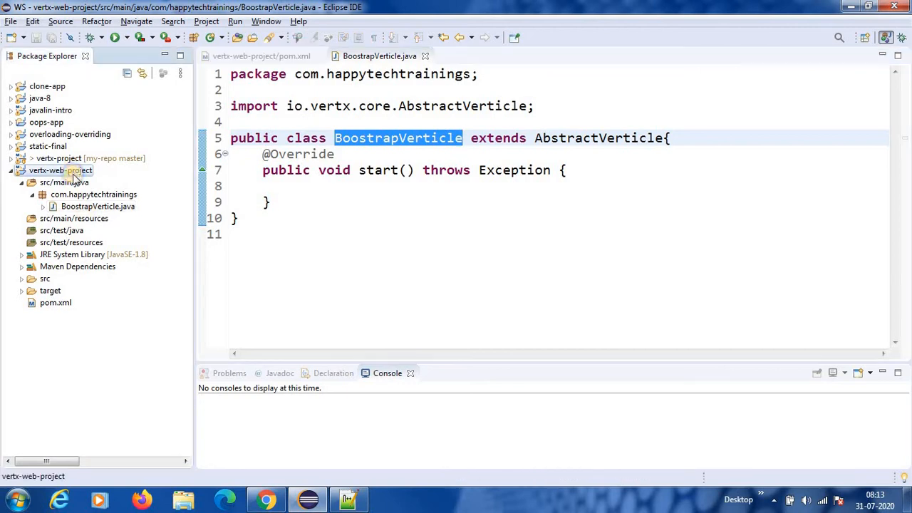
- Create New_configuration for vertx-web-project with io.vertx.core.Launcher as the main class
{"action": "right_click", "coordinate": [59, 171]}
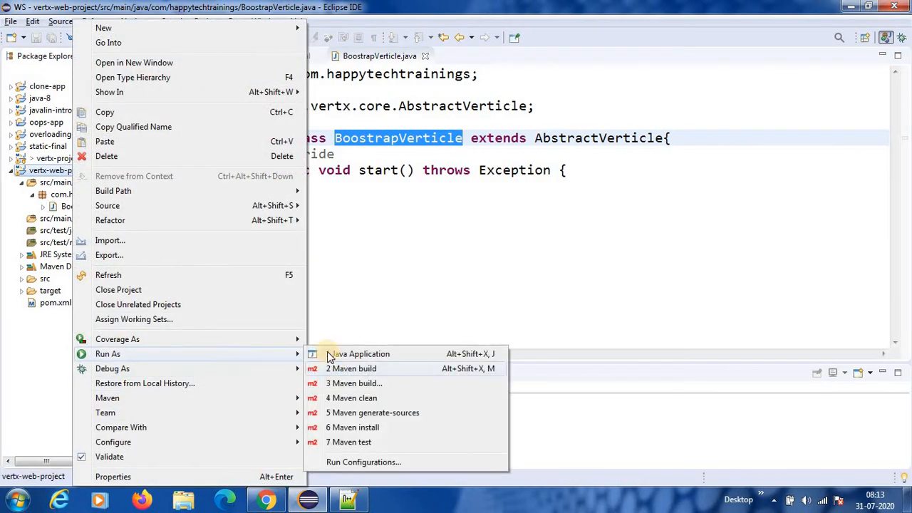
{"action": "mouse_move", "coordinate": [365, 470]}
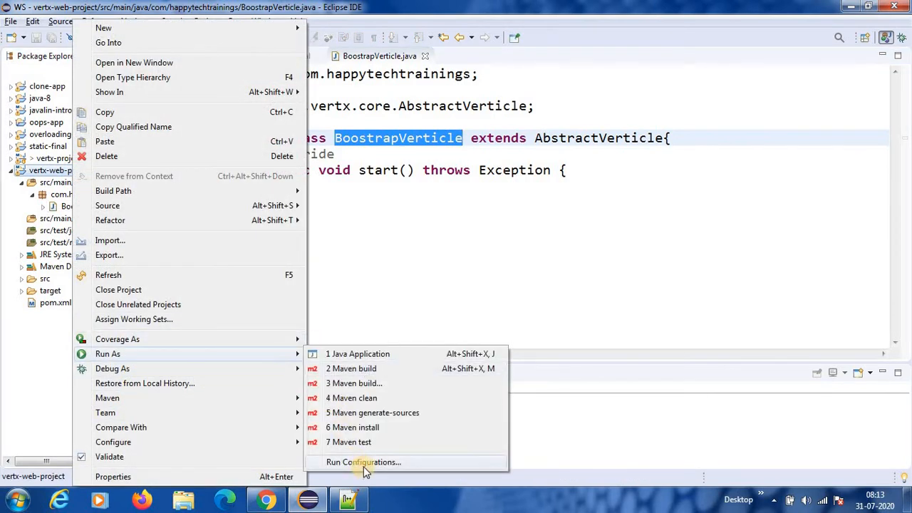
{"action": "left_click", "coordinate": [359, 461]}
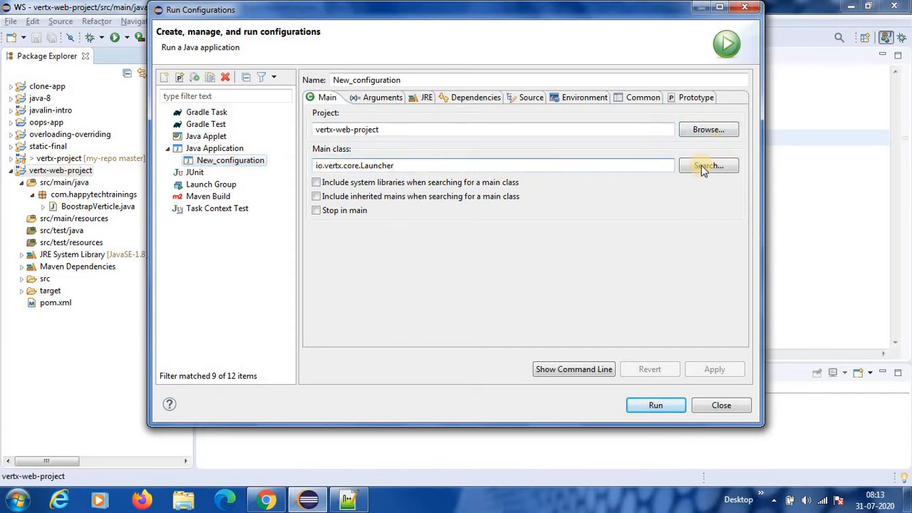
{"action": "left_click", "coordinate": [707, 165]}
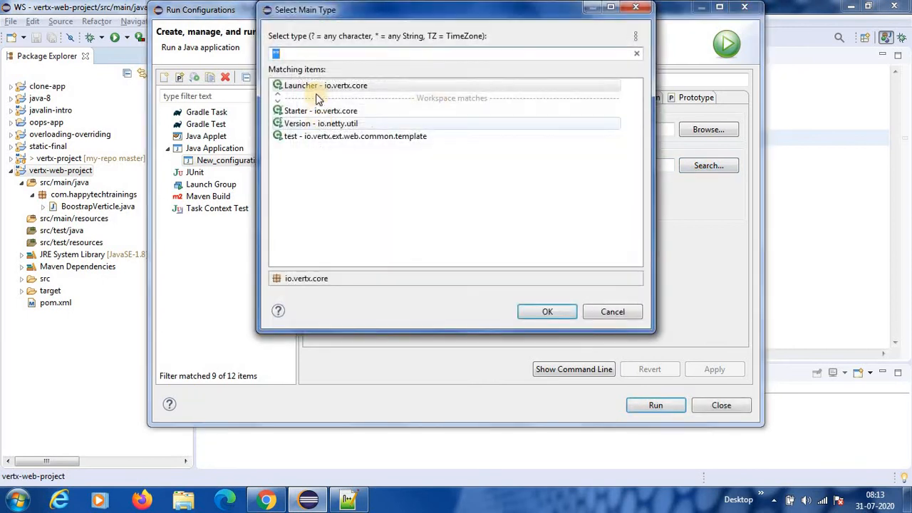
{"action": "left_click", "coordinate": [305, 86]}
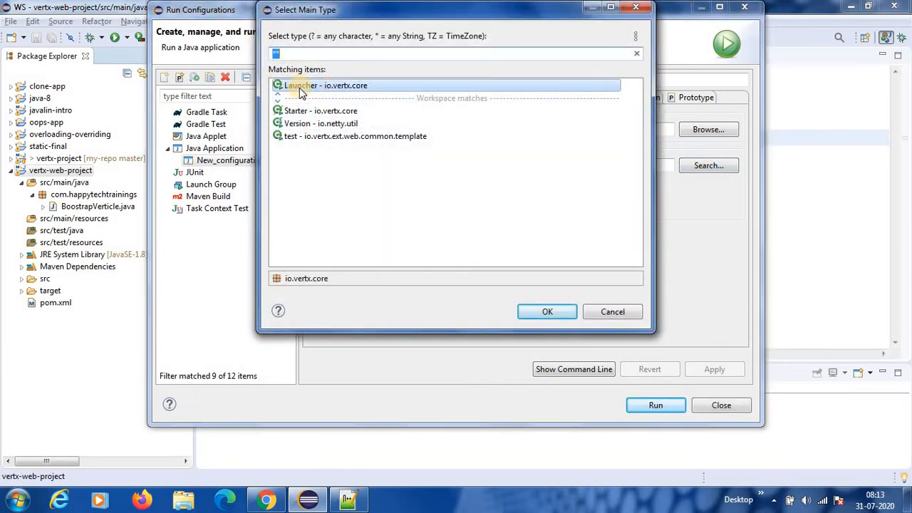
{"action": "left_click", "coordinate": [547, 311]}
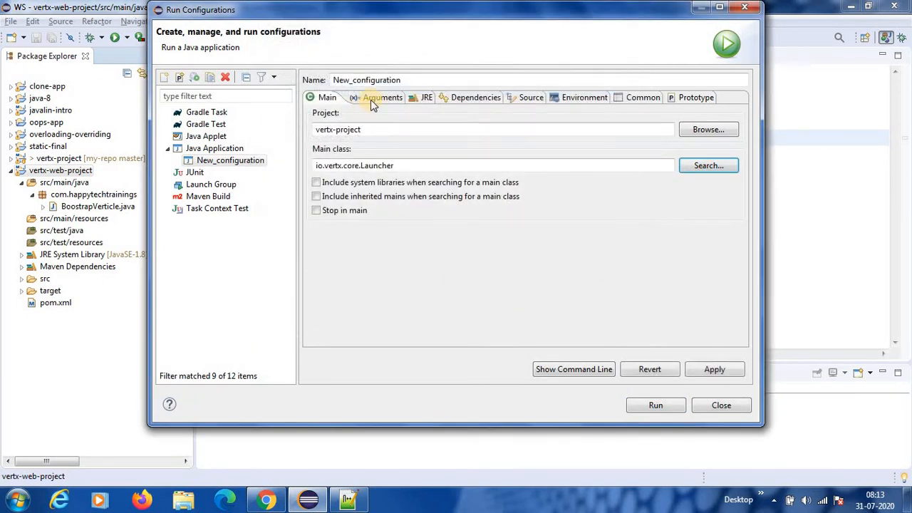
- Set program arguments to 'run com.happytechtrainings.BoostrapVerticle' and close the configuration
{"action": "left_click", "coordinate": [383, 97]}
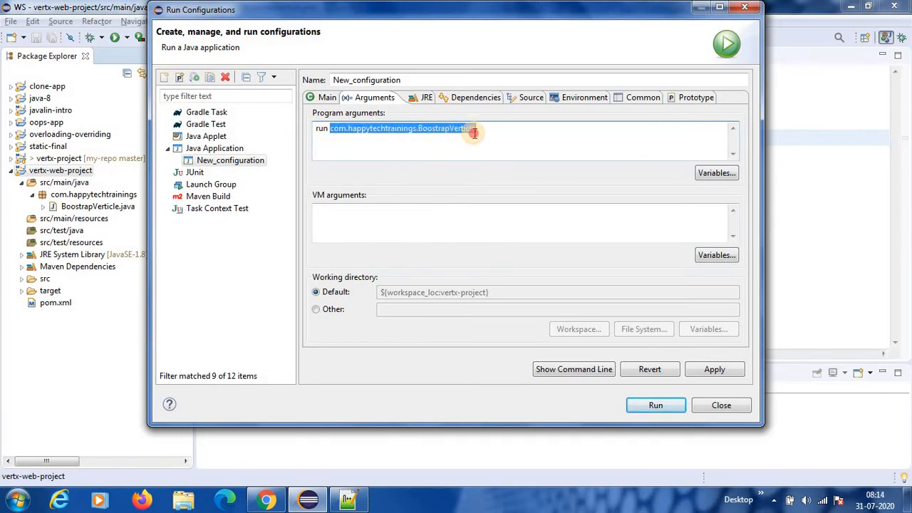
{"action": "left_click", "coordinate": [339, 128]}
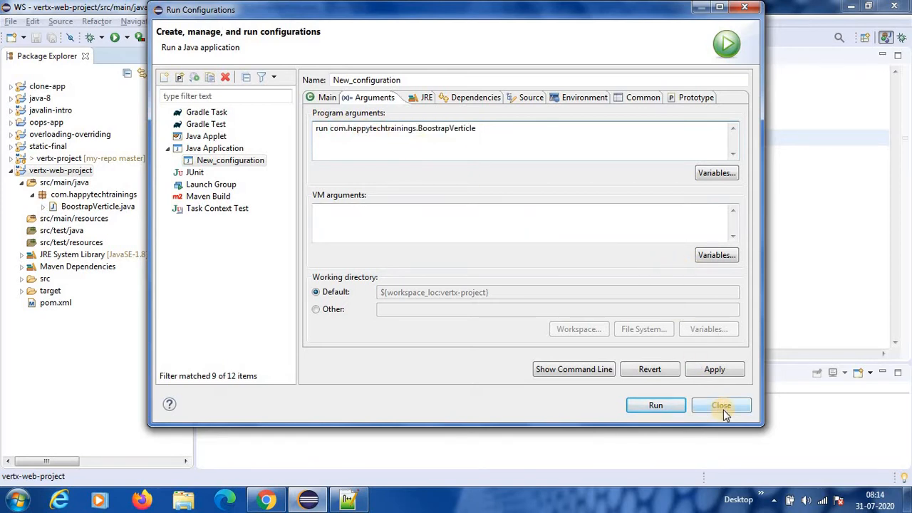
{"action": "left_click", "coordinate": [720, 404]}
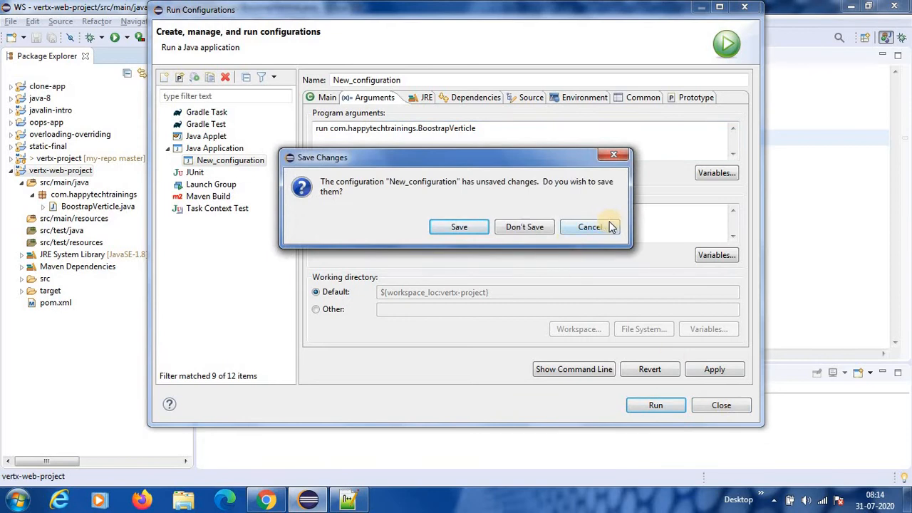
{"action": "mouse_move", "coordinate": [510, 223]}
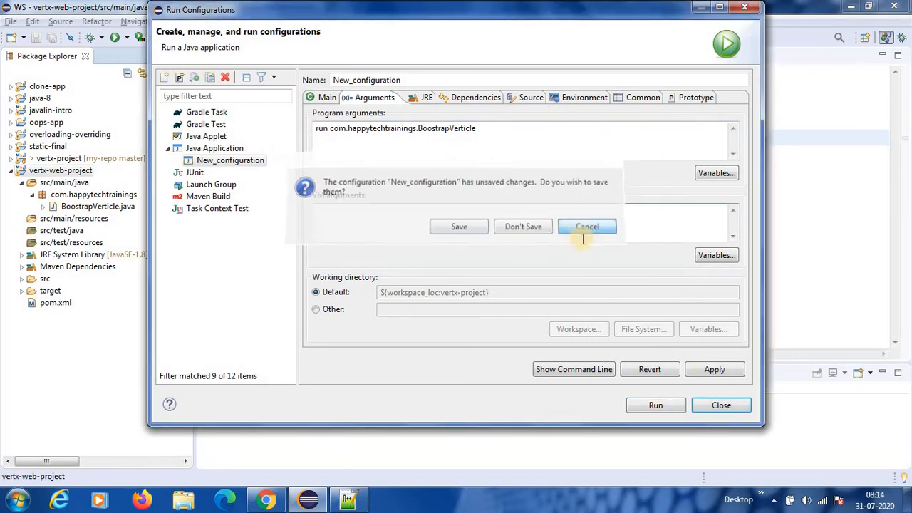
{"action": "left_click", "coordinate": [587, 225]}
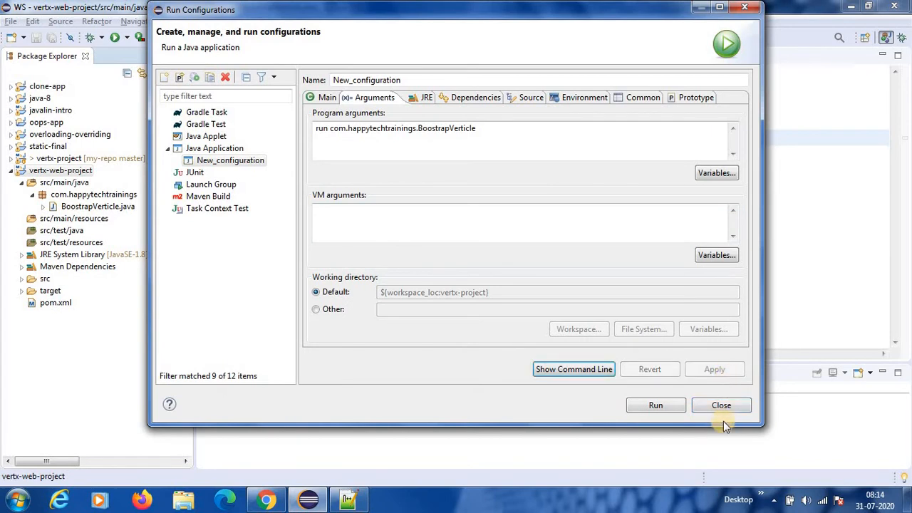
{"action": "left_click", "coordinate": [721, 405]}
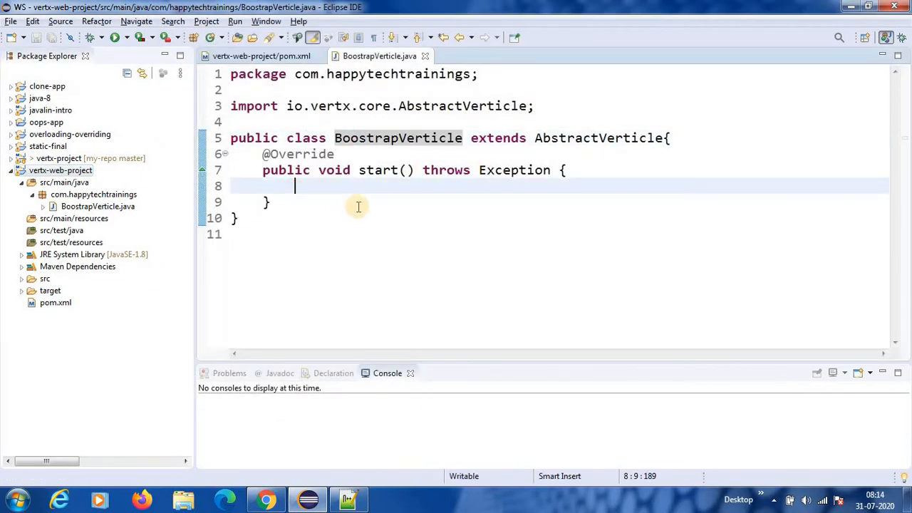
- Add System.out.println("BoostrapVerticle.start()"); in start() and clear the console after a failed run
{"action": "type", "text": "syst"}
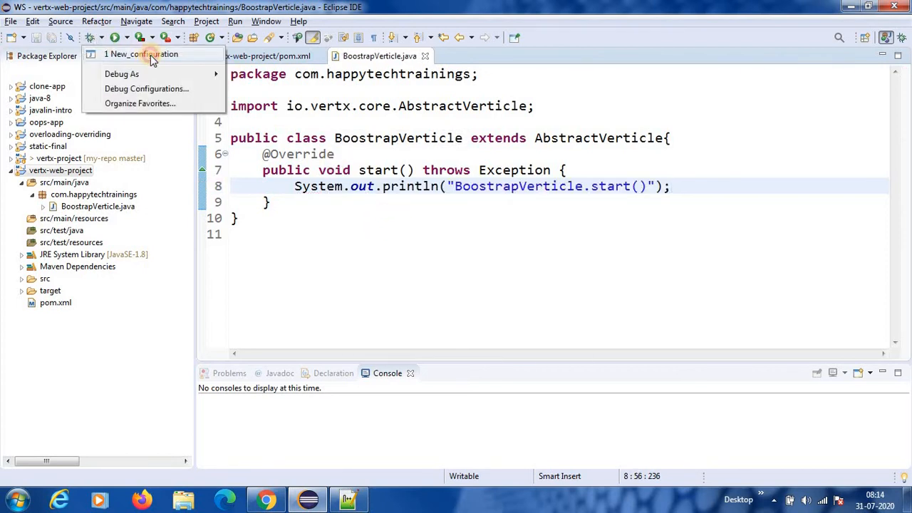
{"action": "left_click", "coordinate": [148, 54]}
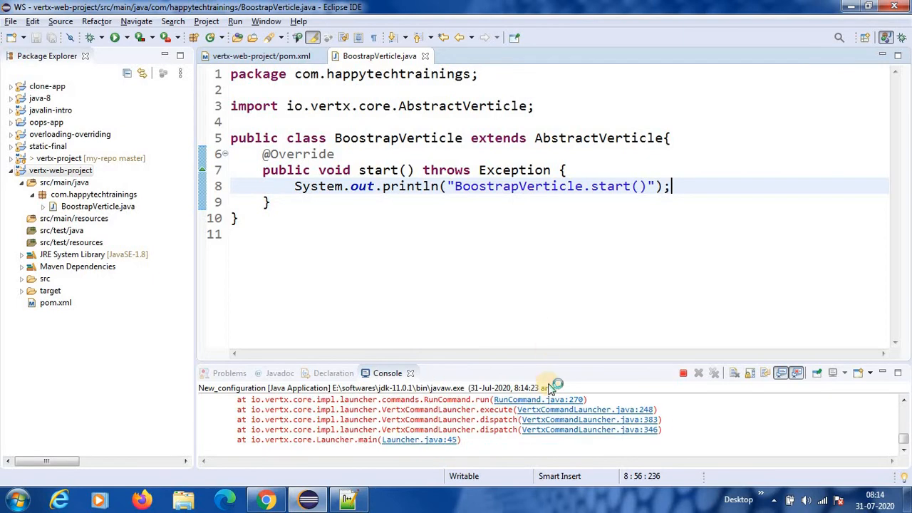
{"action": "left_click", "coordinate": [684, 373]}
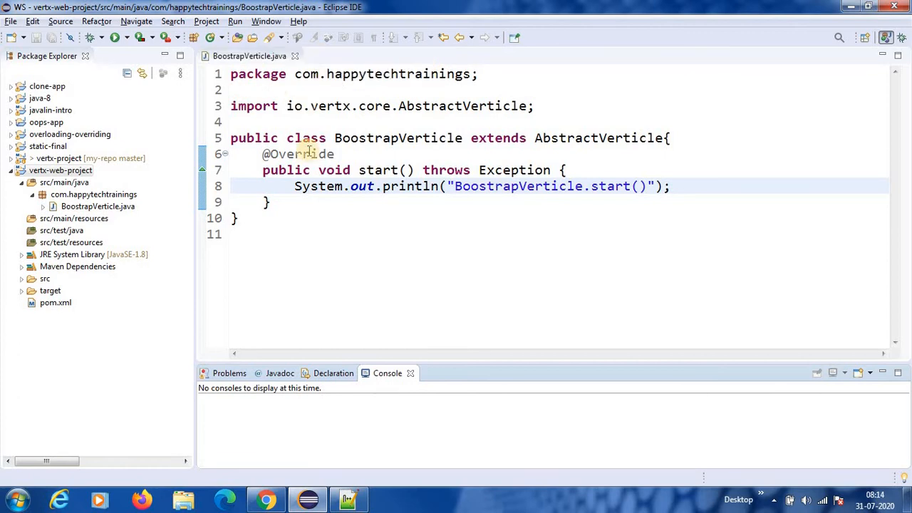
- Run New_configuration so the console prints BoostrapVerticle.start() and reports successful deployment
{"action": "left_click", "coordinate": [123, 40]}
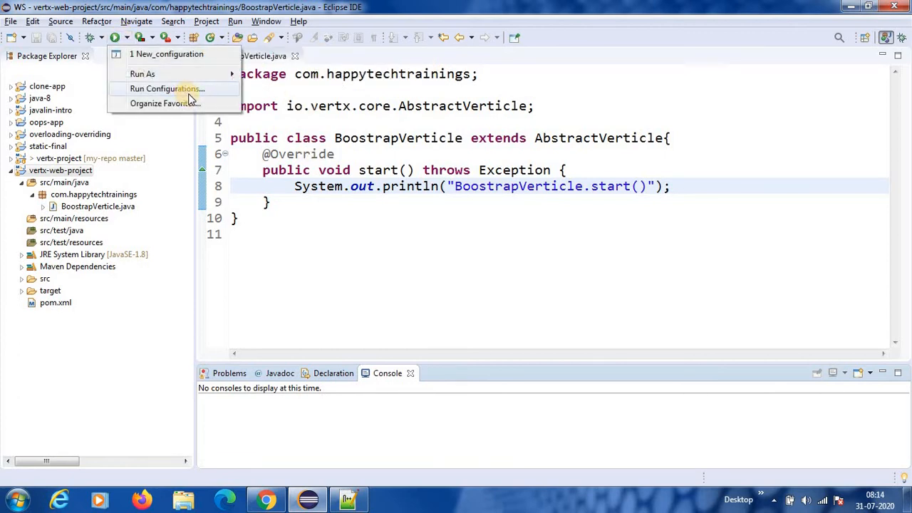
{"action": "left_click", "coordinate": [167, 88]}
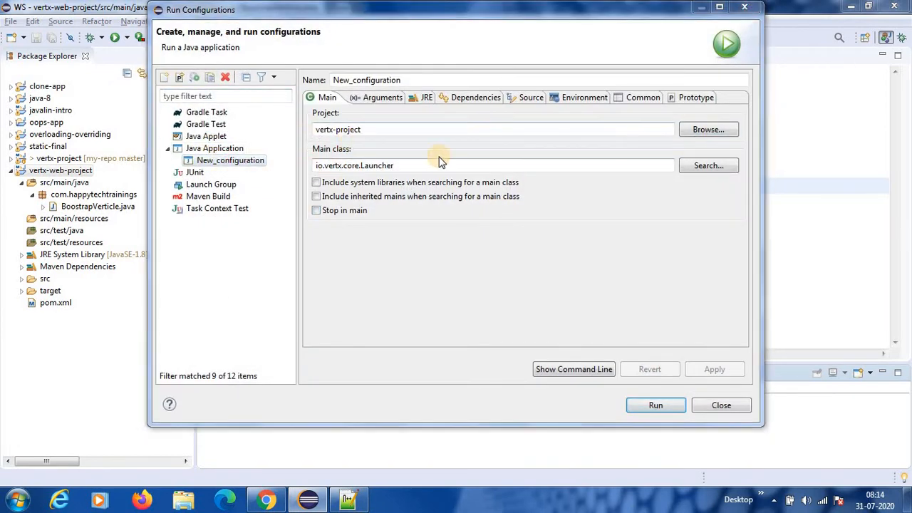
{"action": "left_click", "coordinate": [708, 128]}
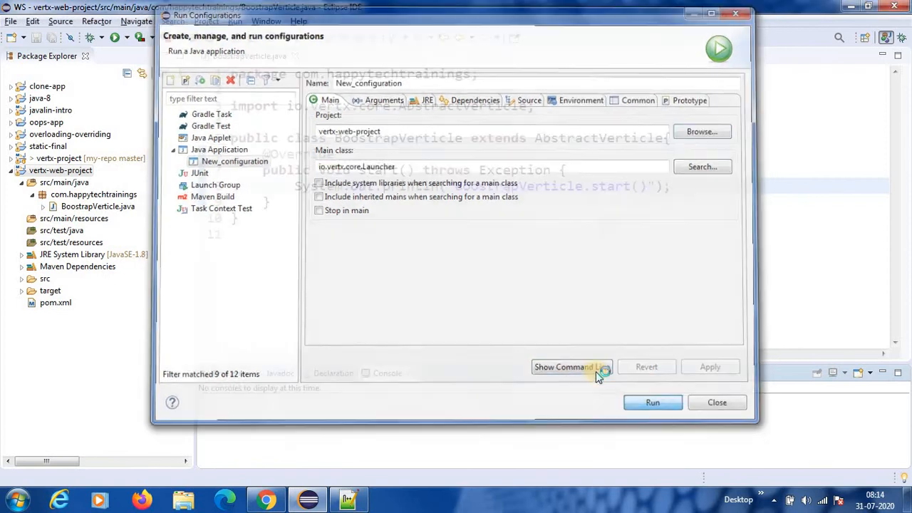
{"action": "left_click", "coordinate": [653, 402]}
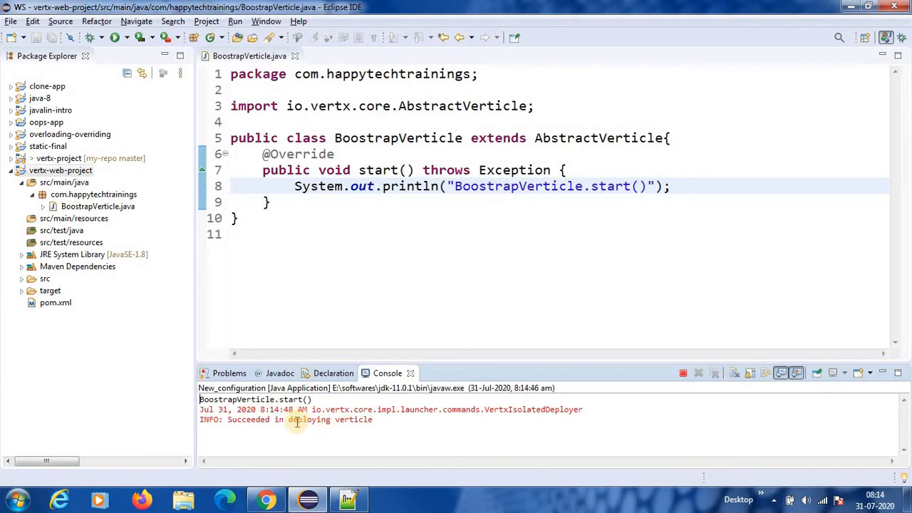
{"action": "double_click", "coordinate": [291, 399]}
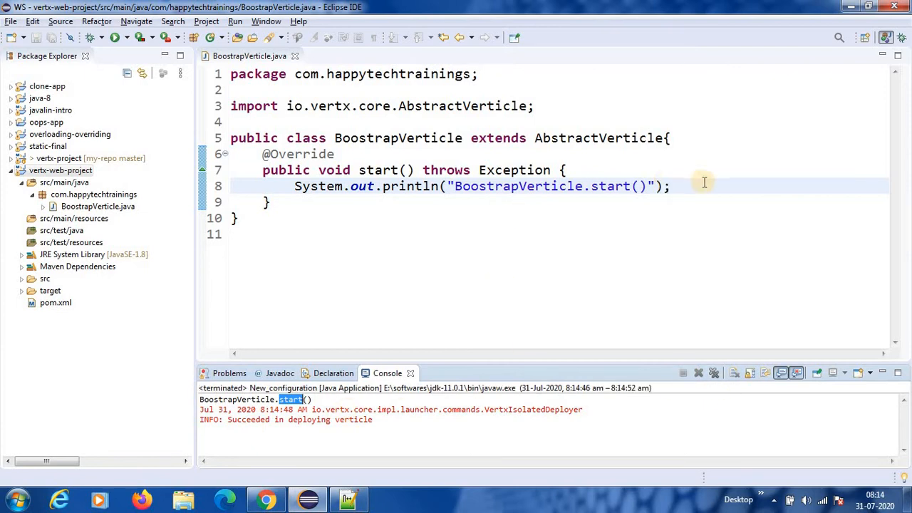
- Add 'HttpServer server = vertx.createHttpServer();' in start(), importing HttpServer
{"action": "key", "text": "Enter"}
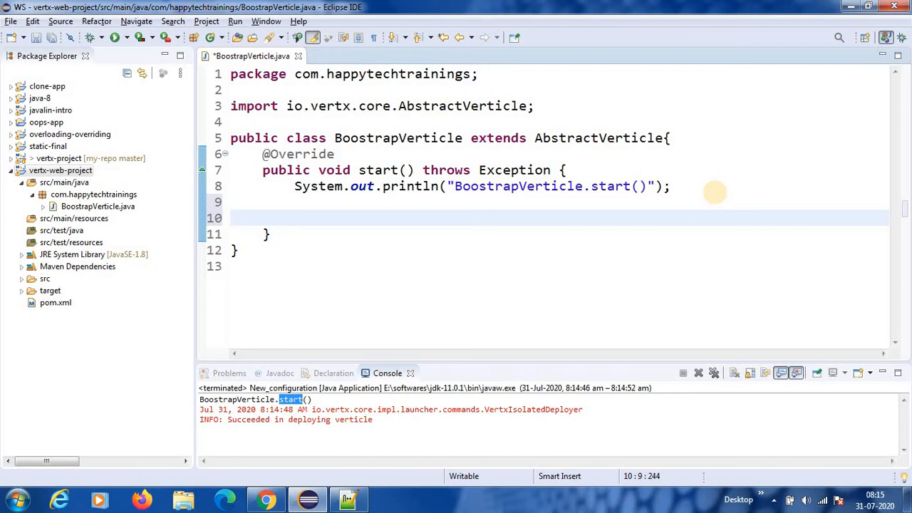
{"action": "type", "text": "Htt"}
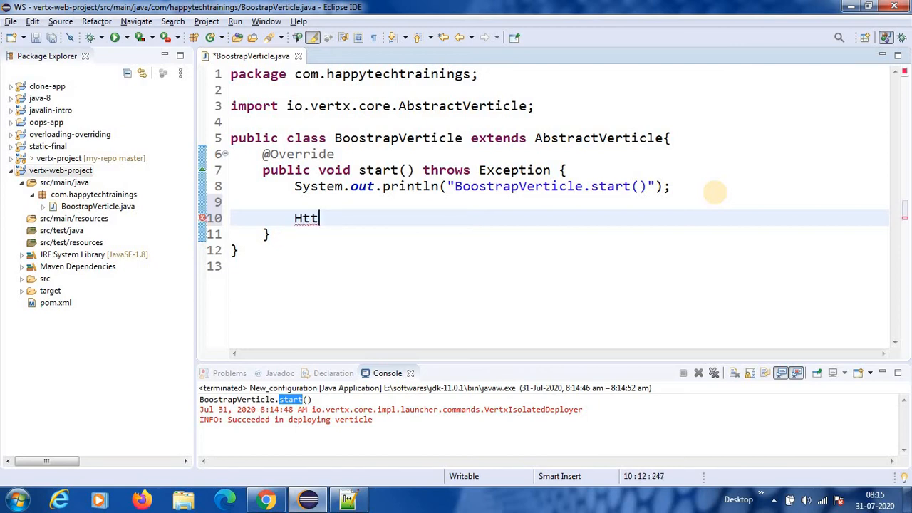
{"action": "type", "text": "pSe"}
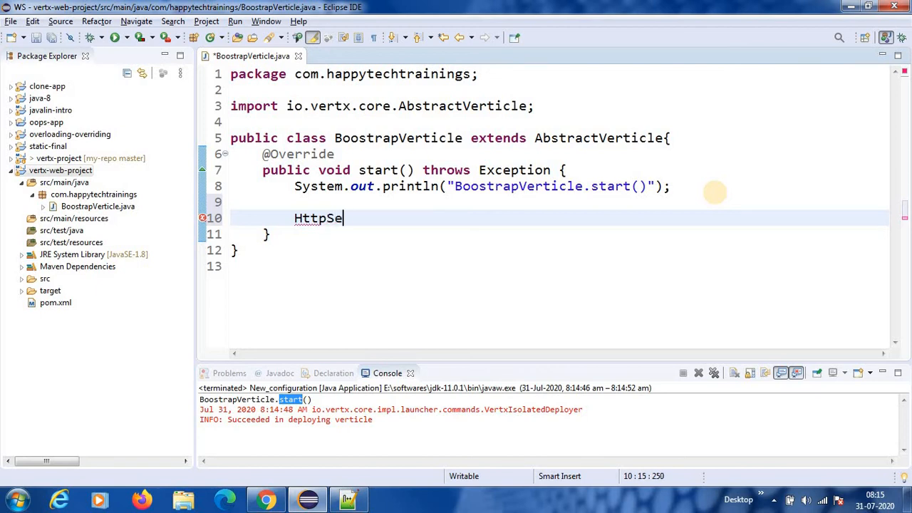
{"action": "type", "text": "rver"}
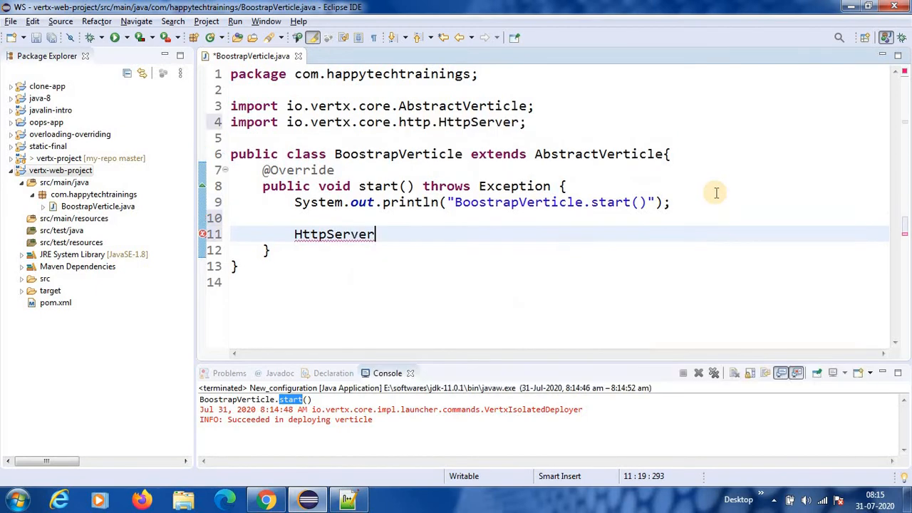
{"action": "type", "text": "server"}
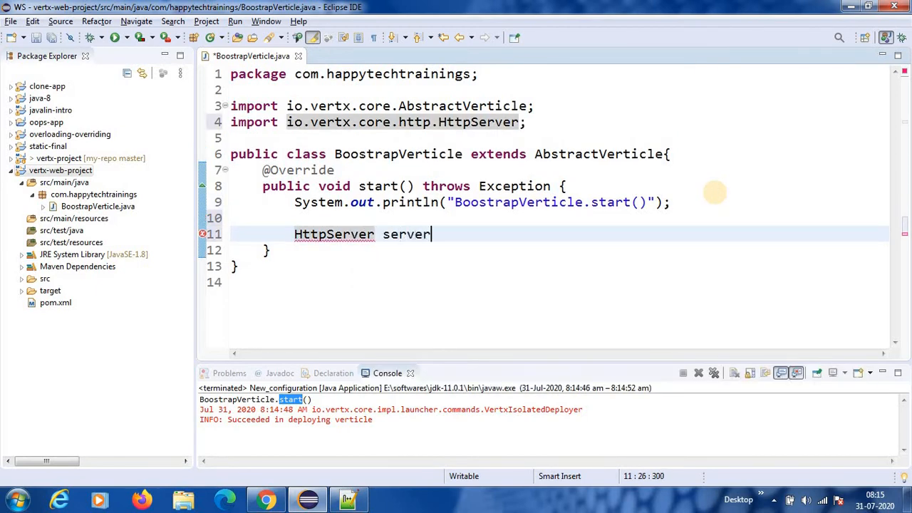
{"action": "type", "text": "="}
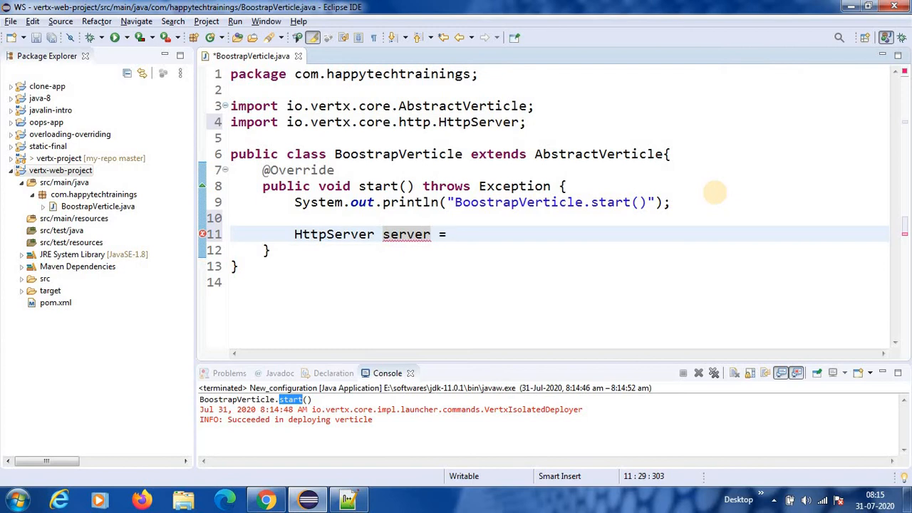
{"action": "type", "text": "ver."}
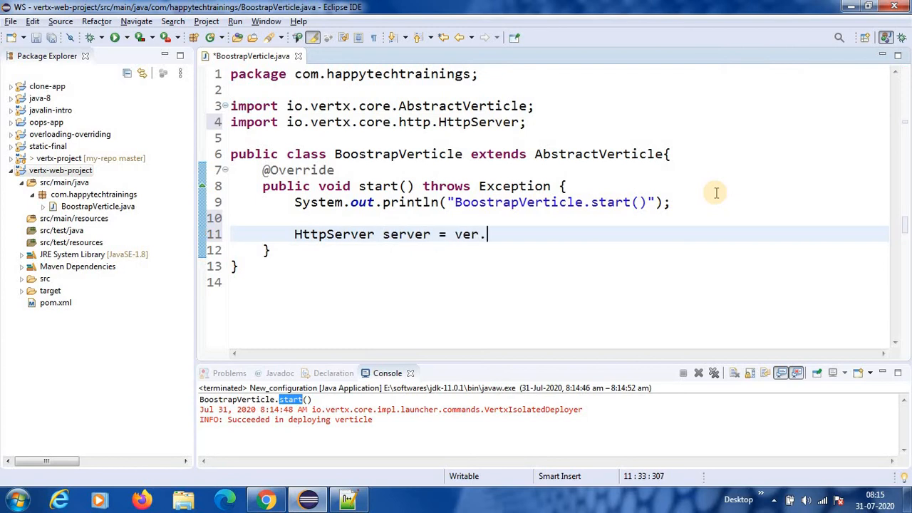
{"action": "type", "text": "vert"}
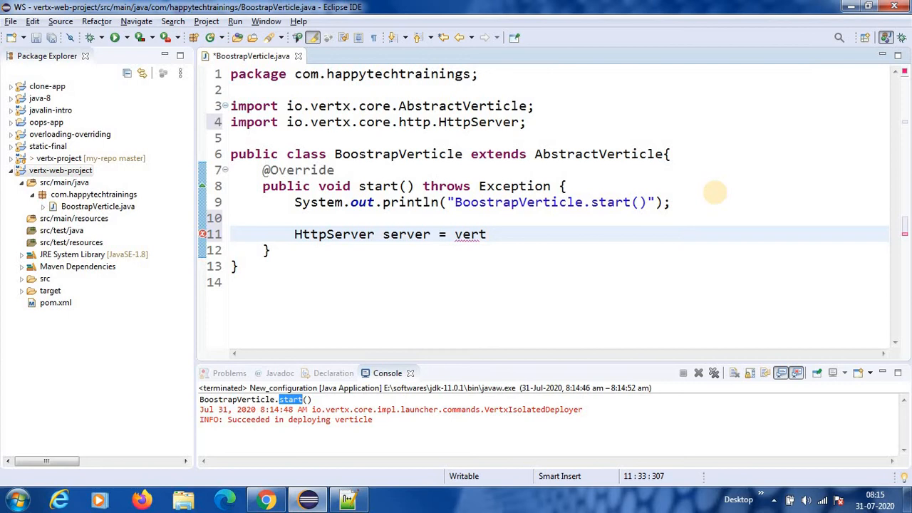
{"action": "type", "text": "x.createHttpServer()"}
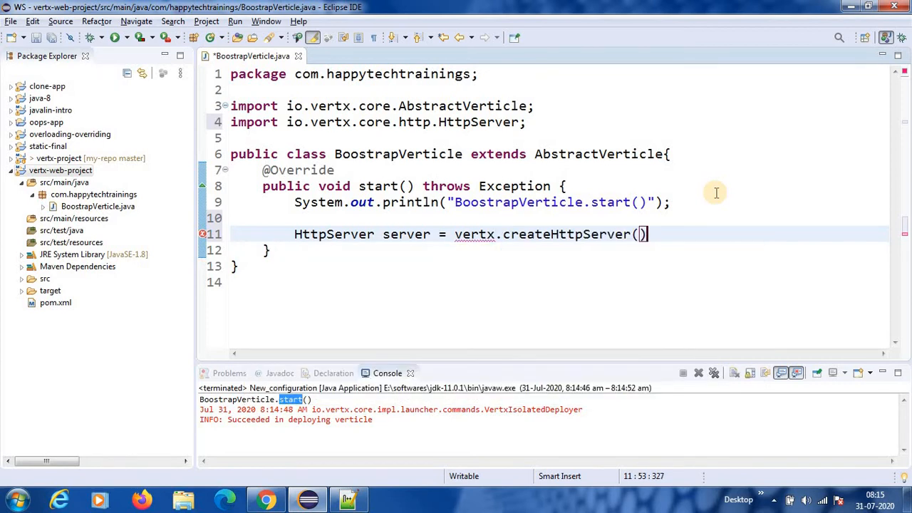
{"action": "type", "text": ";"}
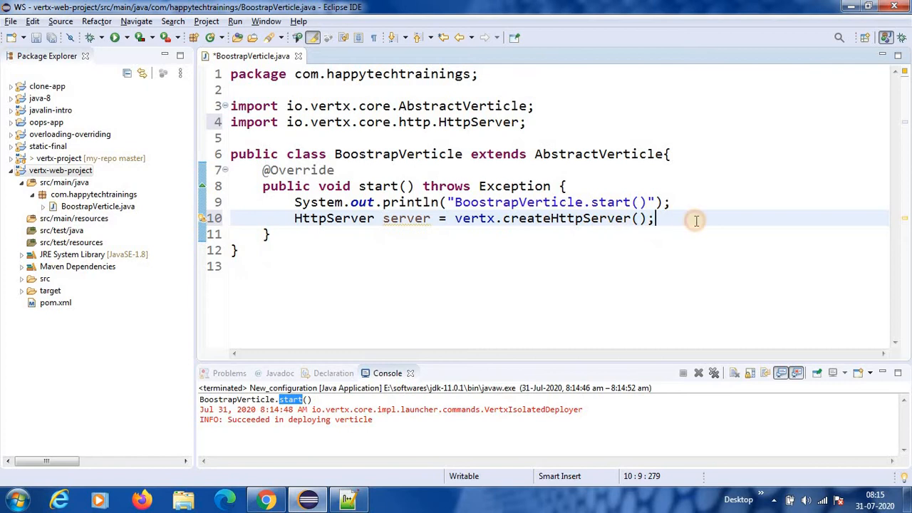
- Add 'server.listen(80);' below the server declaration
{"action": "key", "text": "Enter"}
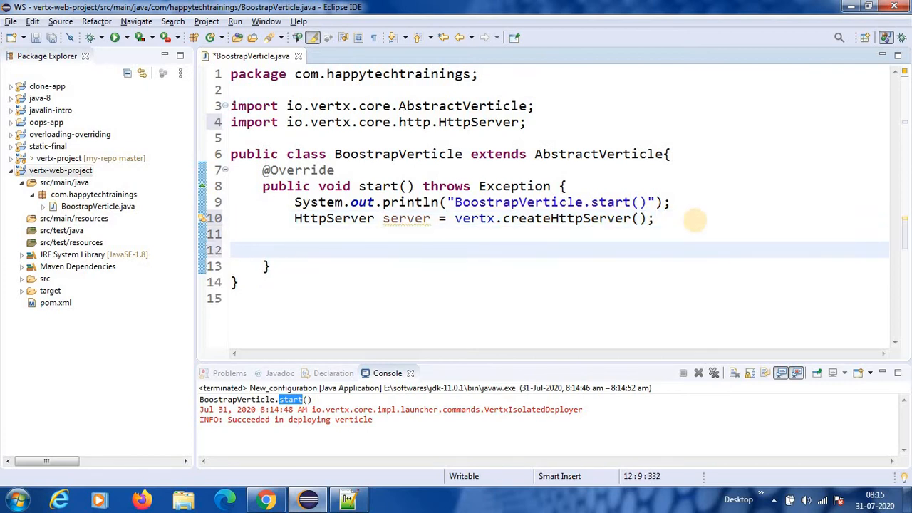
{"action": "type", "text": "server"}
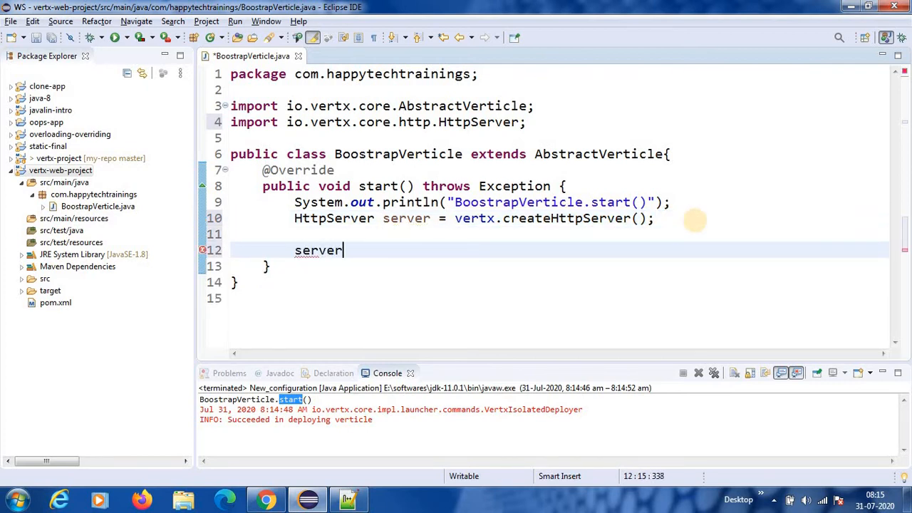
{"action": "type", "text": ".l"}
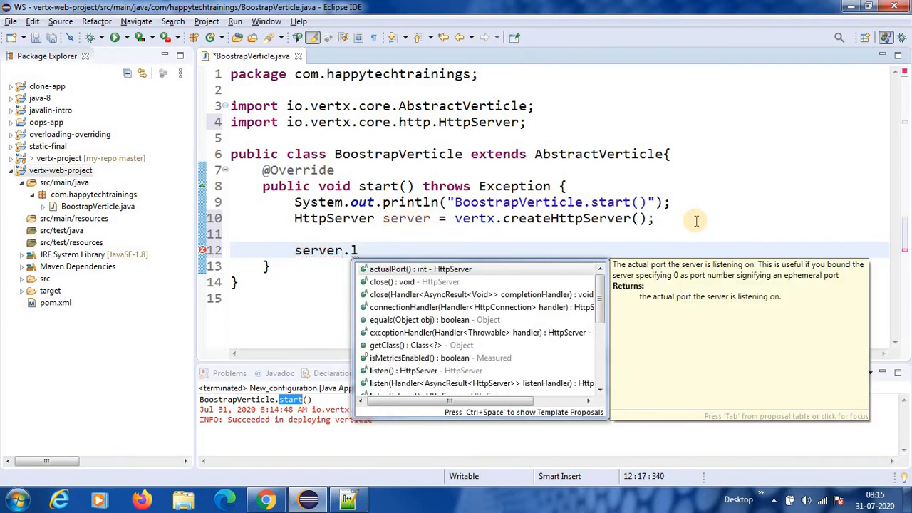
{"action": "type", "text": "is"}
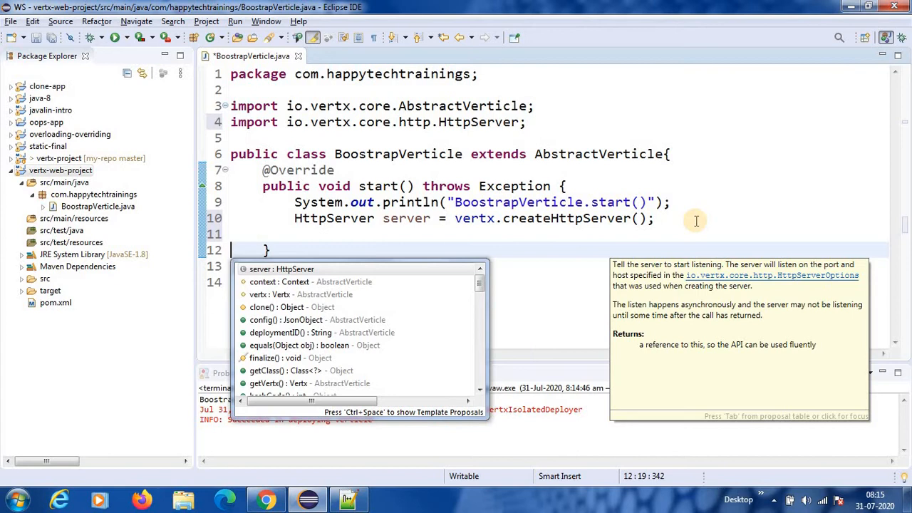
{"action": "key", "text": "Escape"}
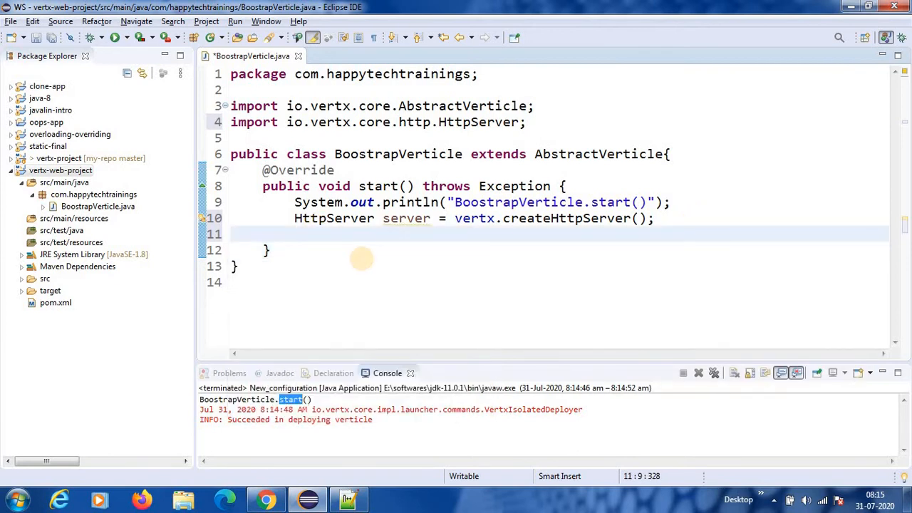
{"action": "type", "text": "server."}
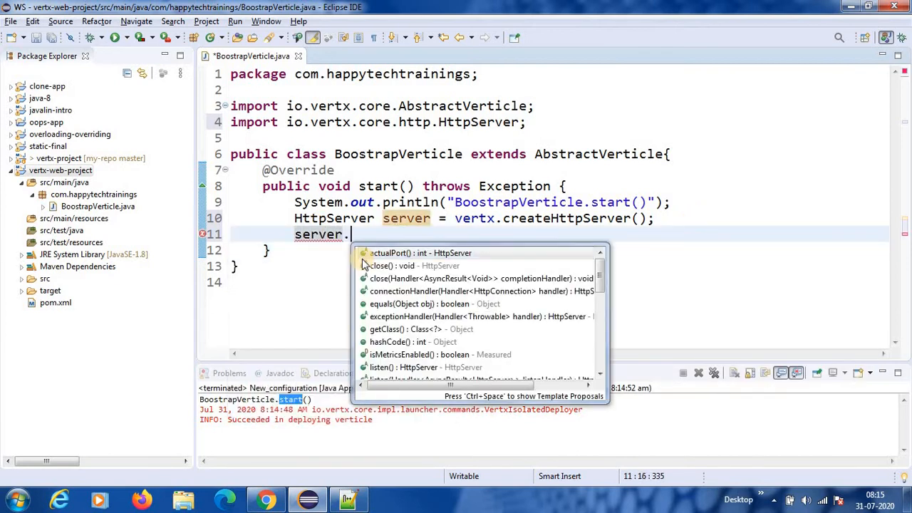
{"action": "type", "text": "listen();"}
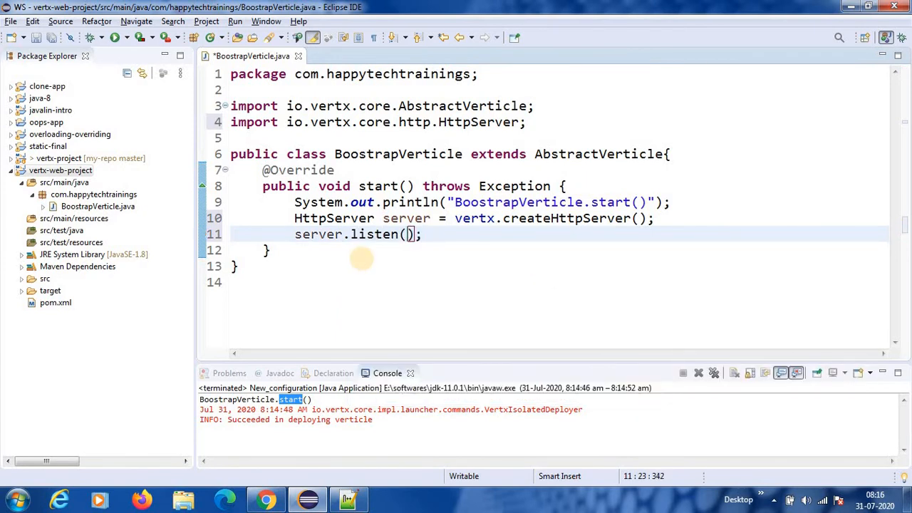
{"action": "type", "text": "80"}
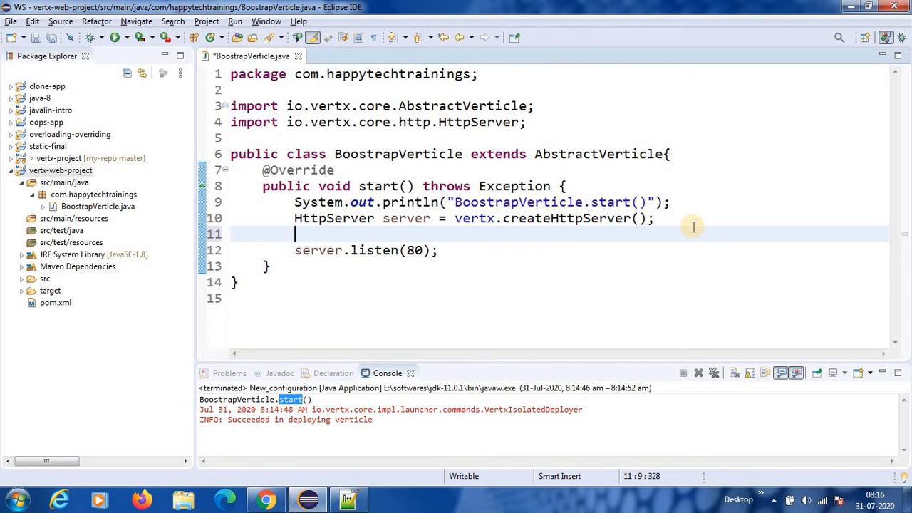
- Add 'Router router = Router.router(vertx);' with io.vertx.ext.web.Router imported
{"action": "type", "text": "Rou"}
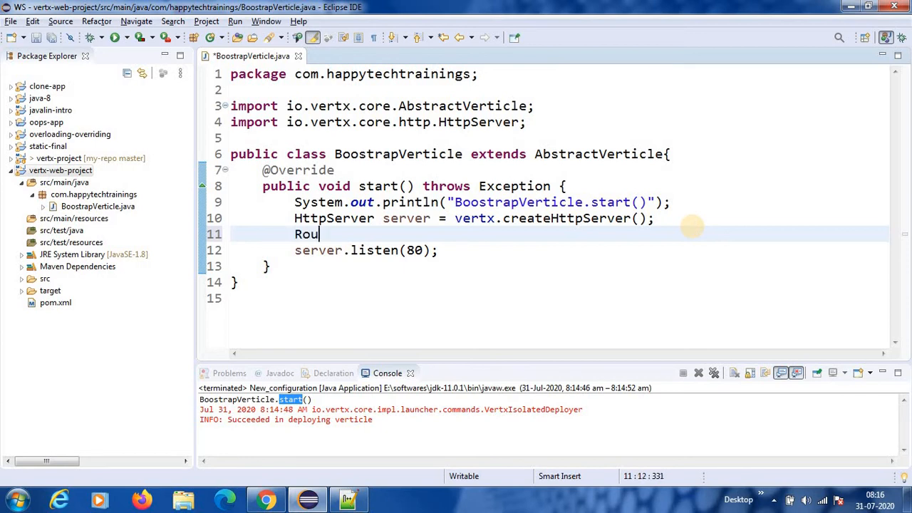
{"action": "type", "text": "ter"}
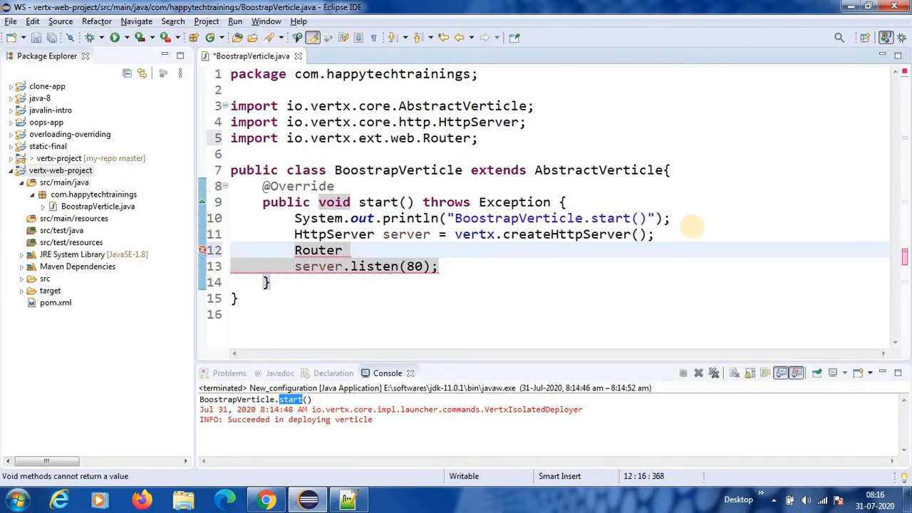
{"action": "type", "text": "router ="}
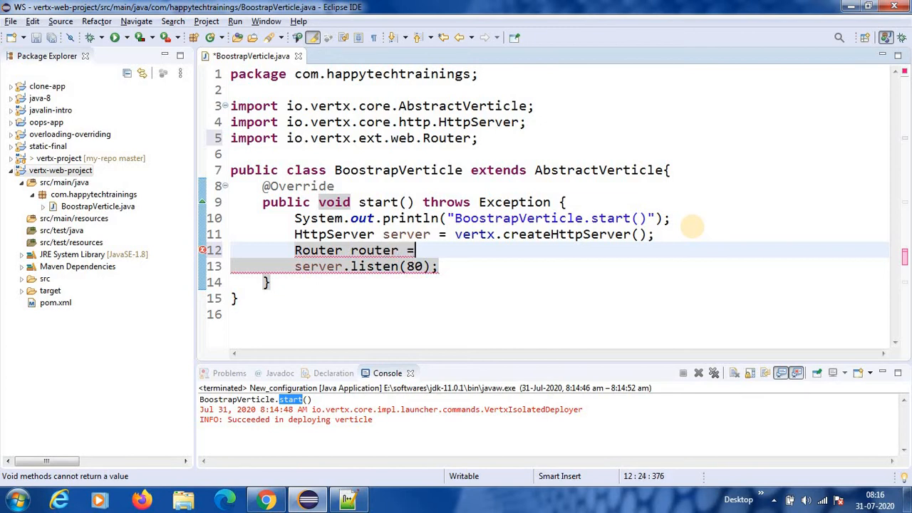
{"action": "type", "text": "R"}
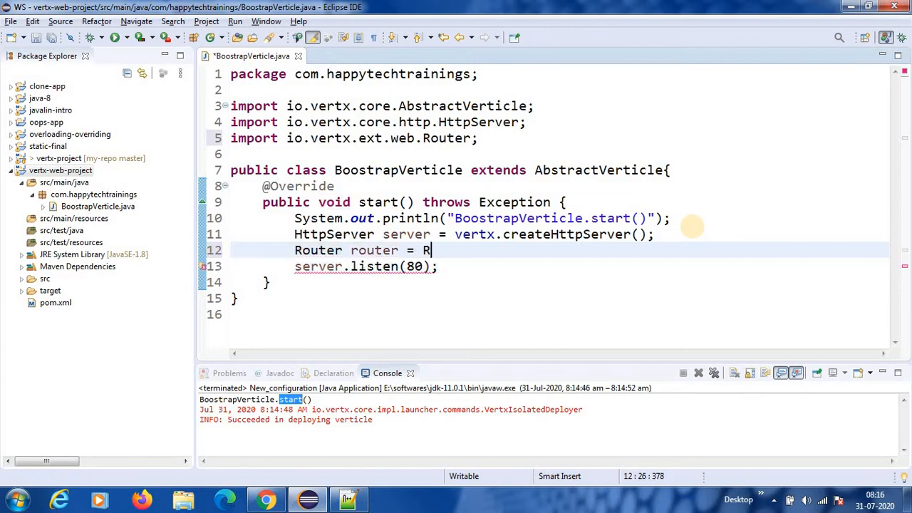
{"action": "type", "text": "outer."}
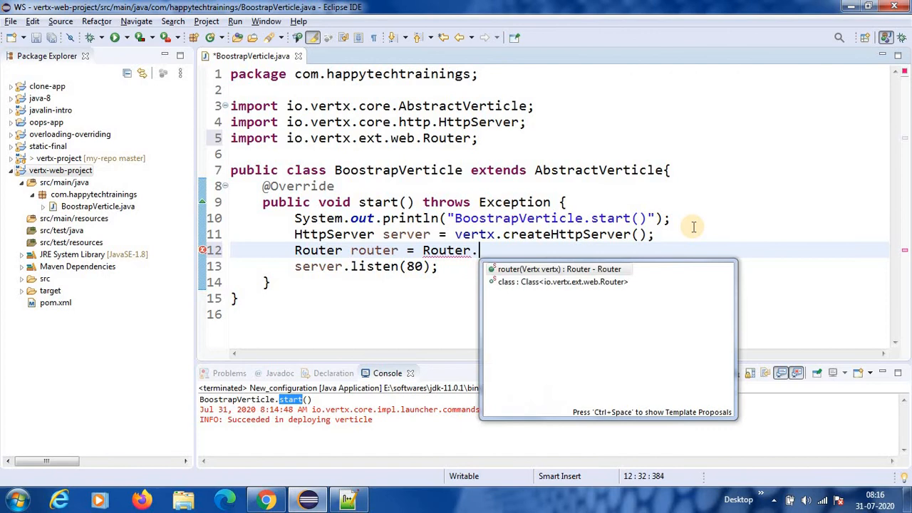
{"action": "left_click", "coordinate": [558, 268]}
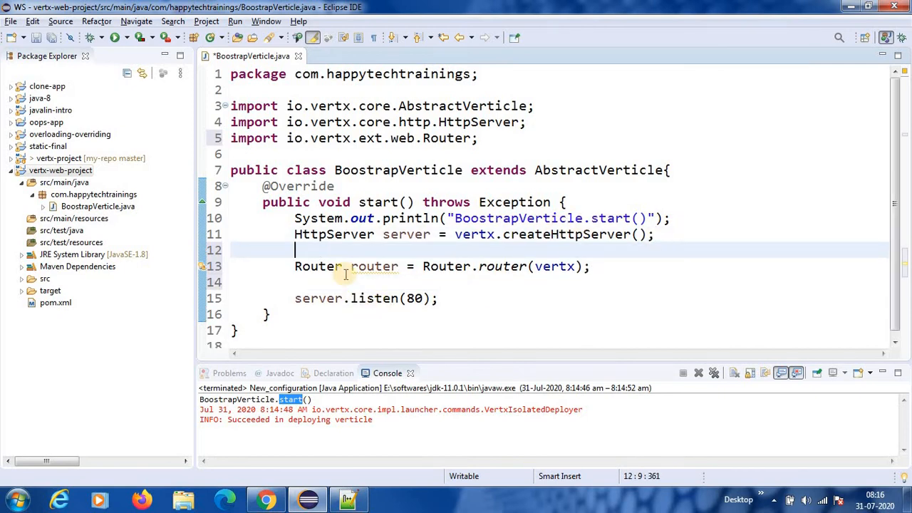
- Add router.get("/getCustomers") below the router line, fixing the path spelling
{"action": "key", "text": "Enter"}
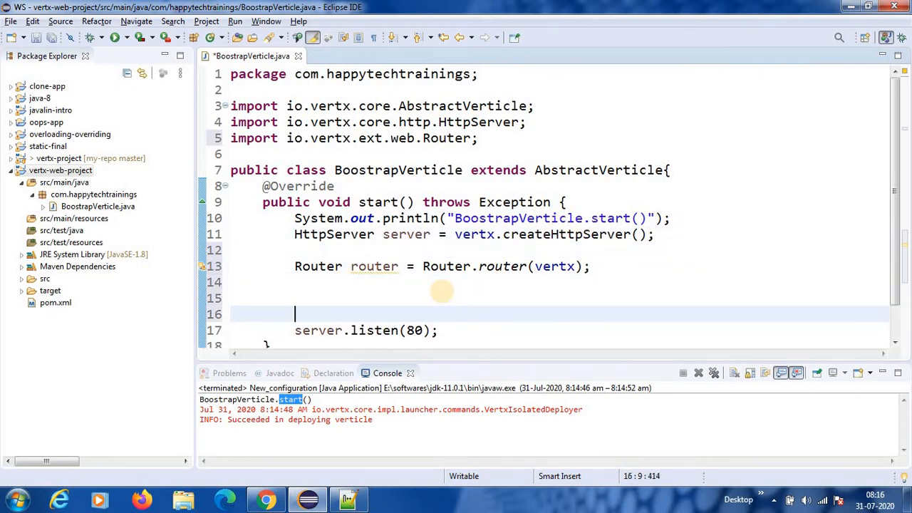
{"action": "type", "text": "rou"}
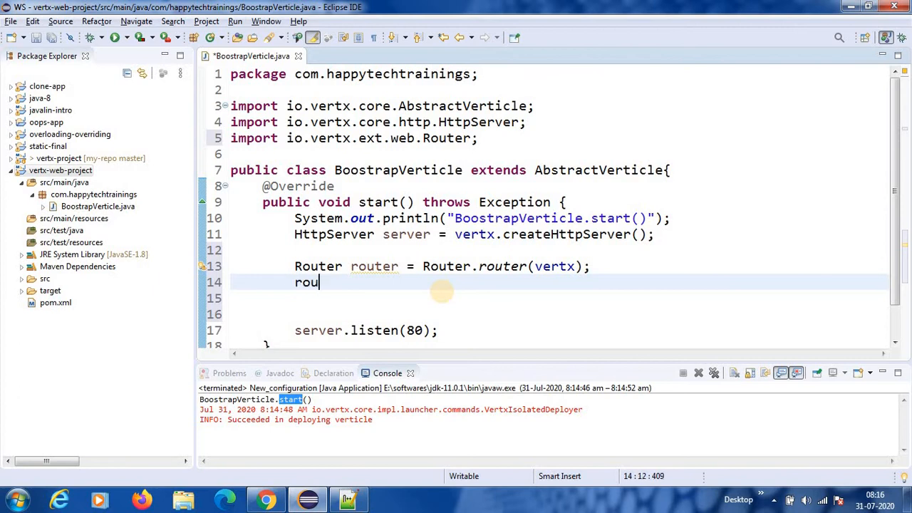
{"action": "type", "text": "ter"}
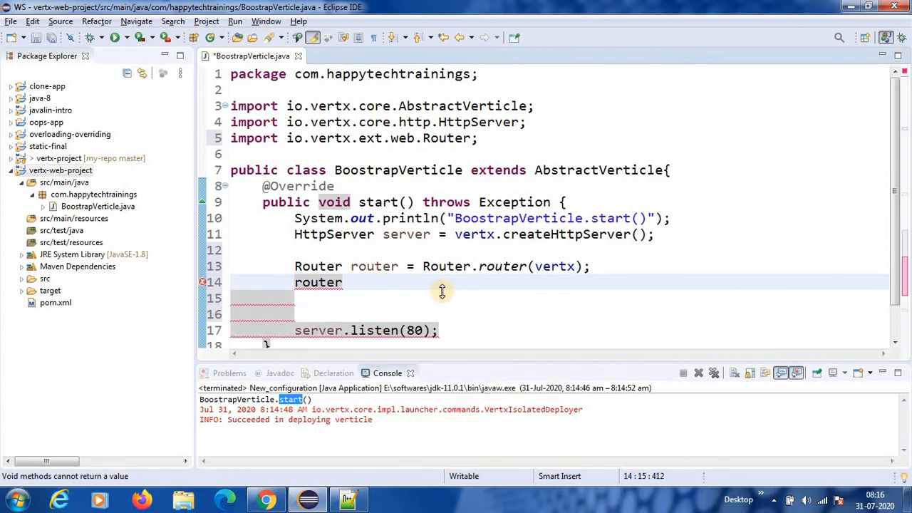
{"action": "type", "text": ".get()"}
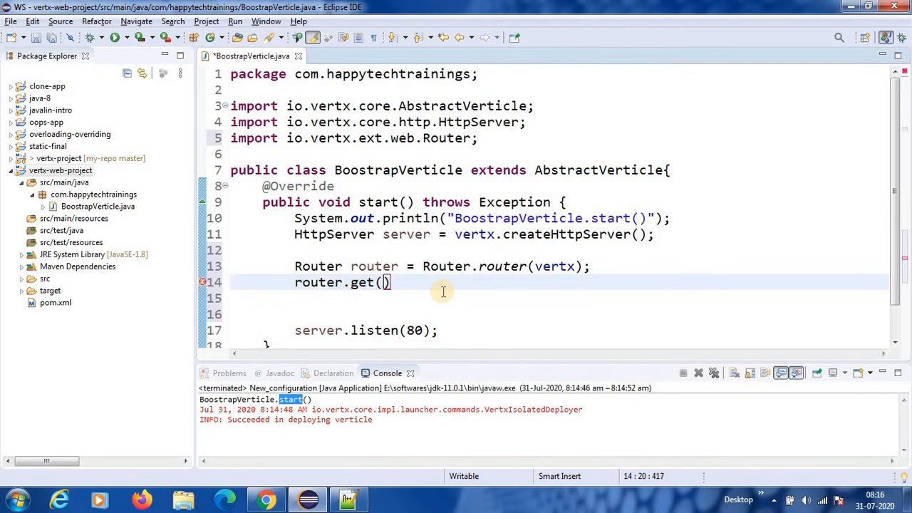
{"action": "type", "text": "\"\""}
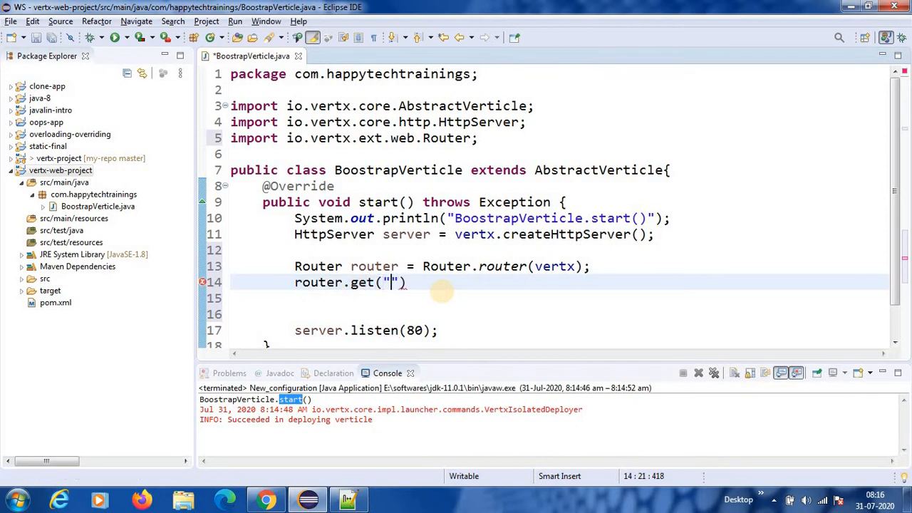
{"action": "type", "text": "get"}
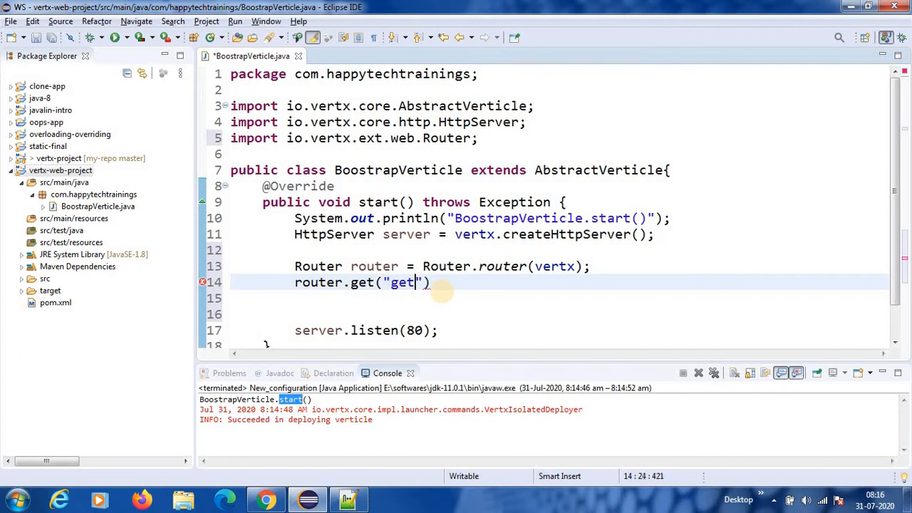
{"action": "type", "text": "Cus"}
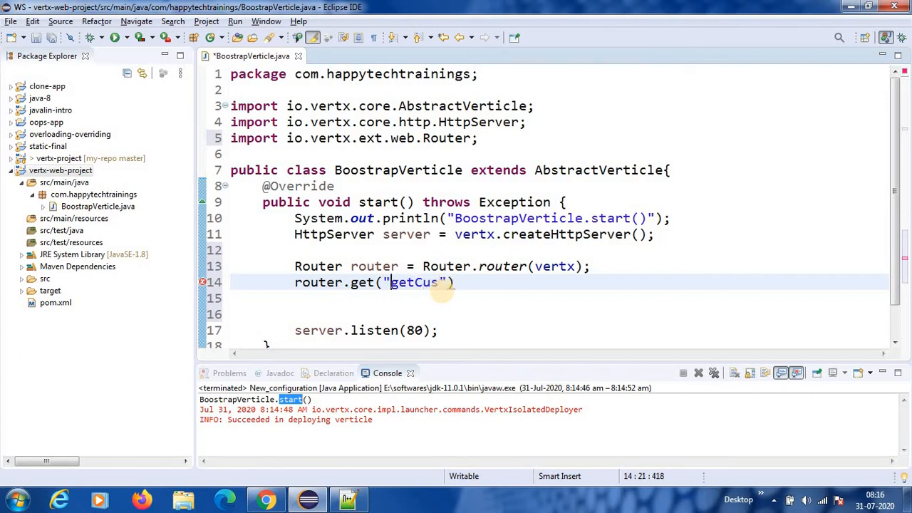
{"action": "type", "text": "/"}
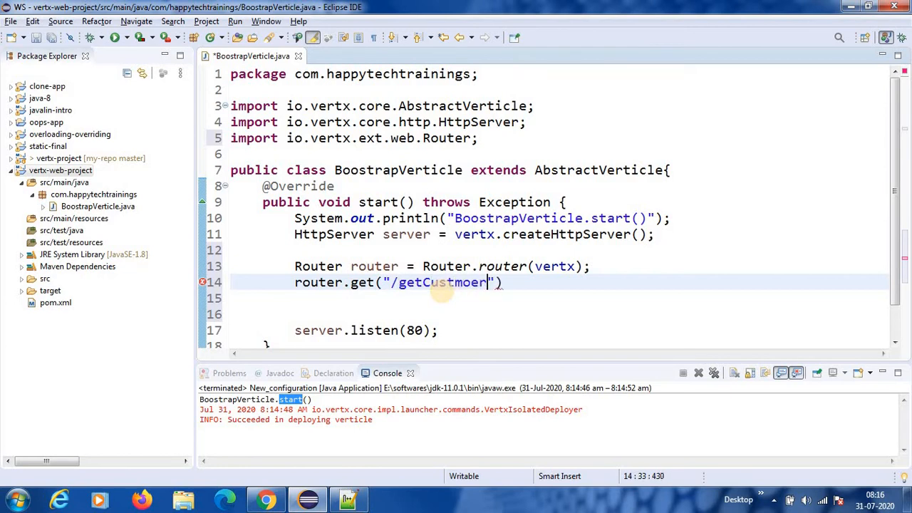
{"action": "key", "text": "BackSpace"}
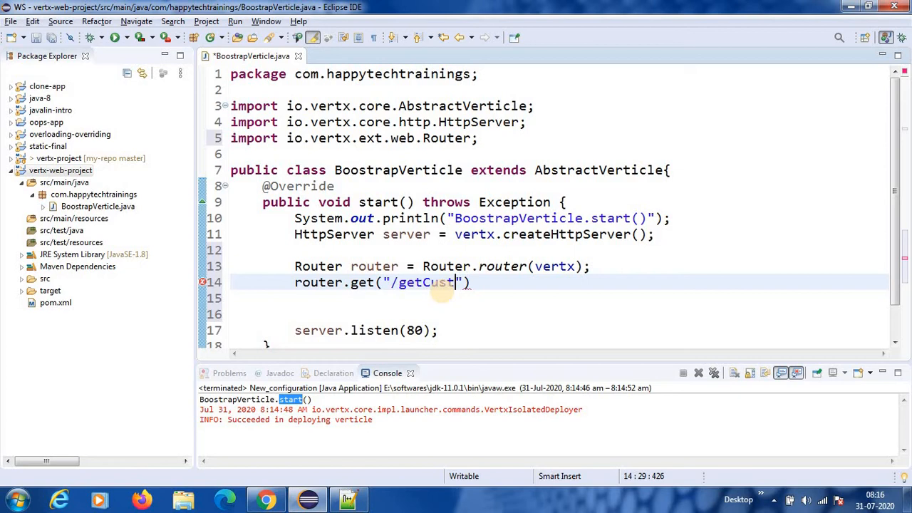
{"action": "type", "text": "omers"}
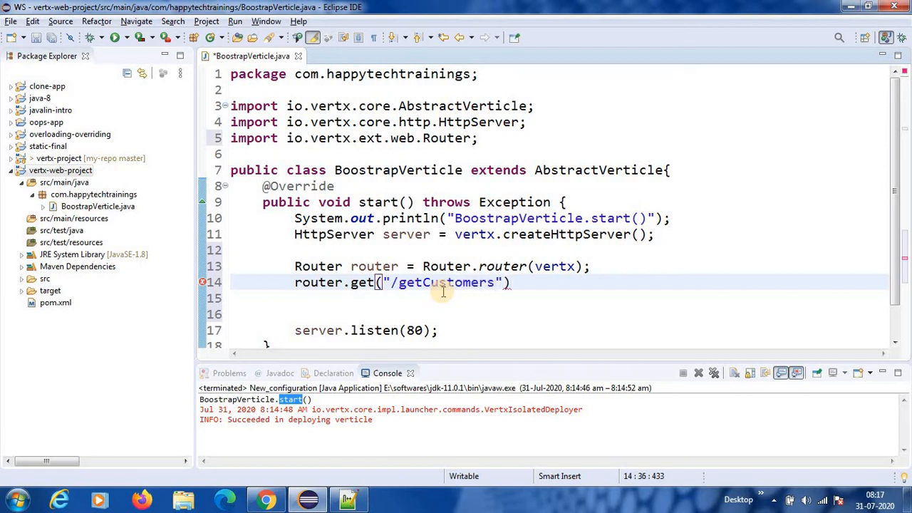
- Attach an empty context lambda via .handler(context->{ });
{"action": "type", "text": ".handler(requestHandler"}
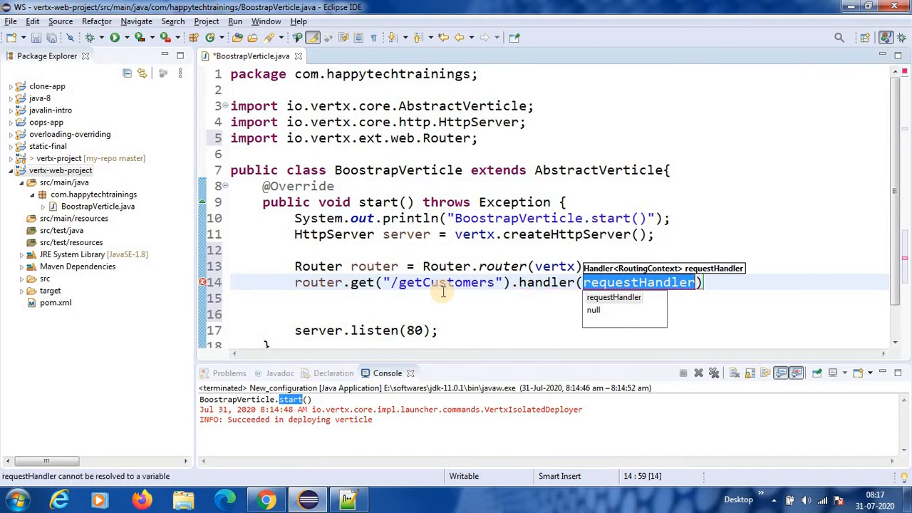
{"action": "type", "text": "const"}
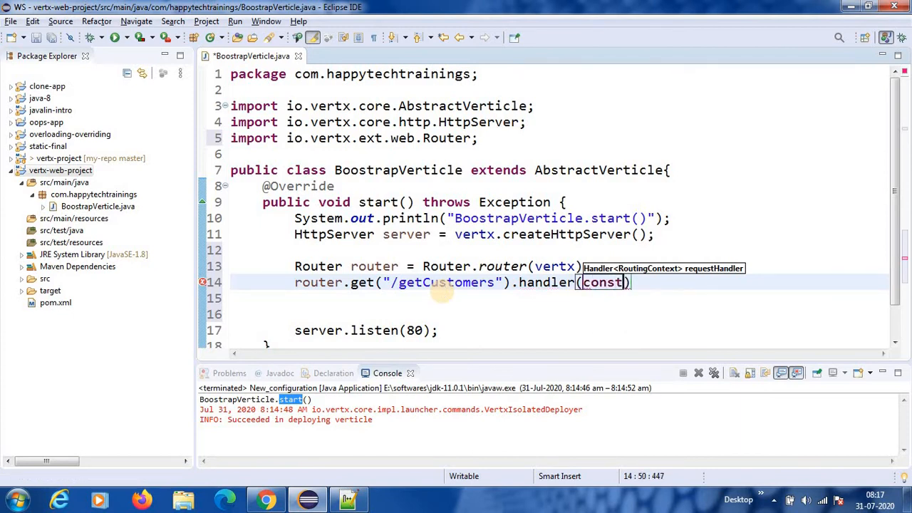
{"action": "type", "text": "context->{"}
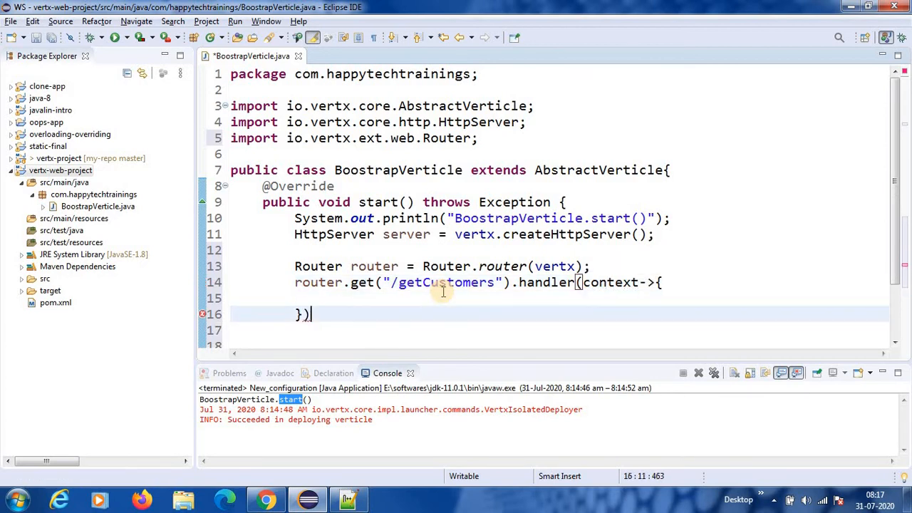
{"action": "type", "text": ";"}
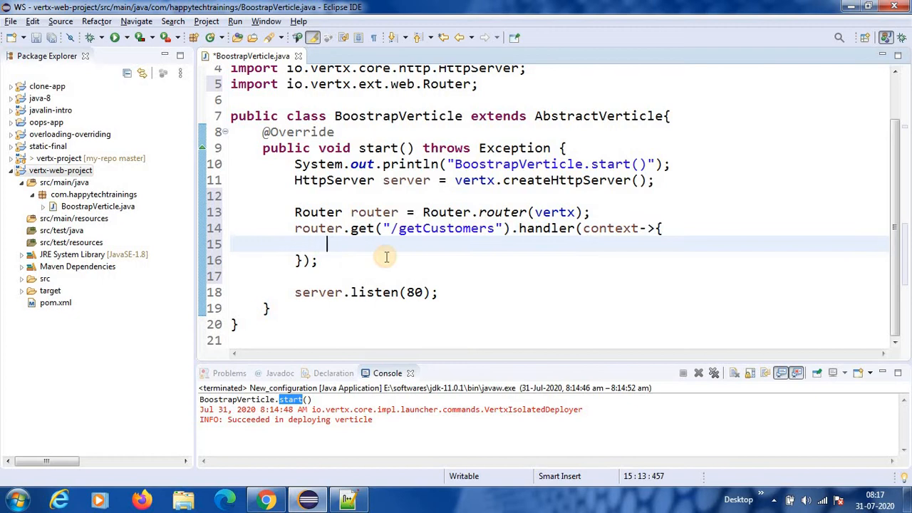
- Inside the lambda add context.response().end("Get Customers called");
{"action": "type", "text": "context"}
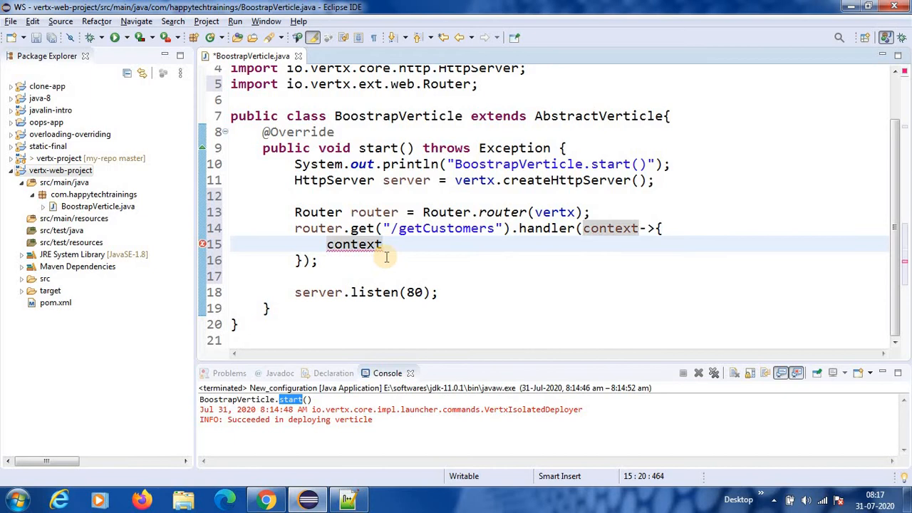
{"action": "type", "text": ".response("}
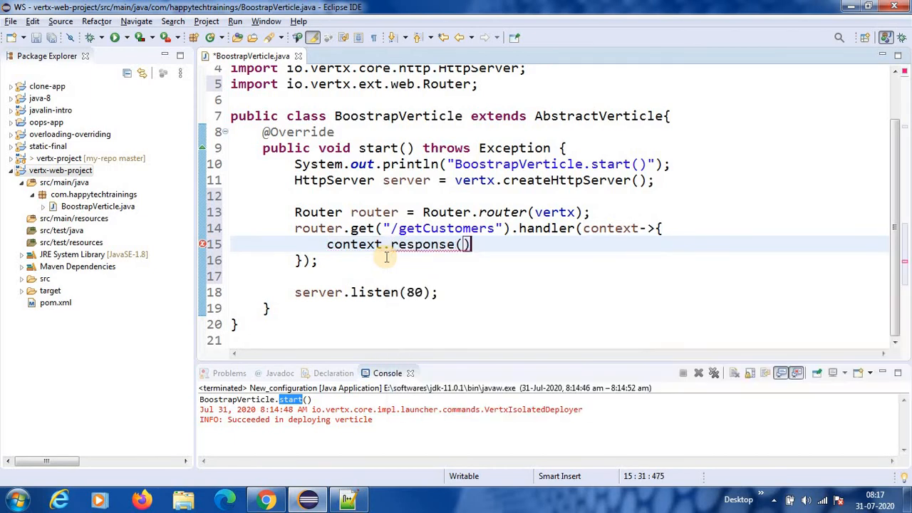
{"action": "type", "text": ".e"}
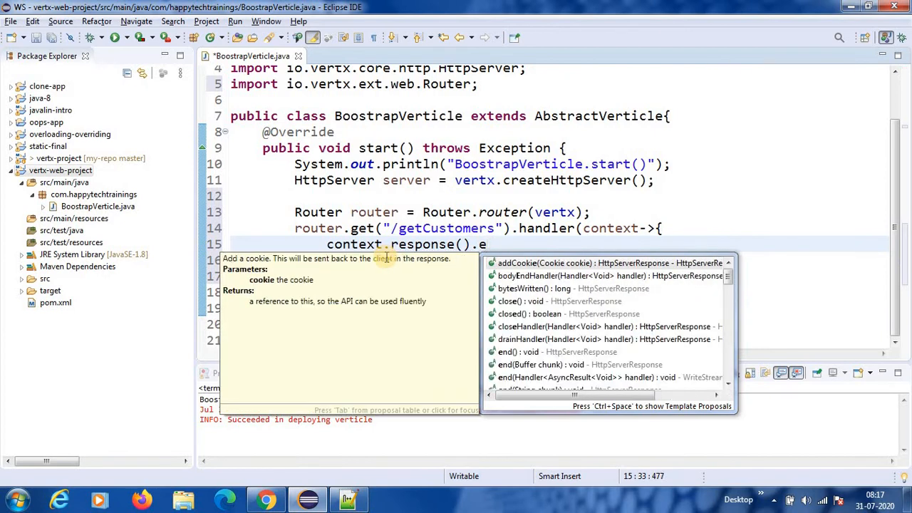
{"action": "type", "text": "nd();"}
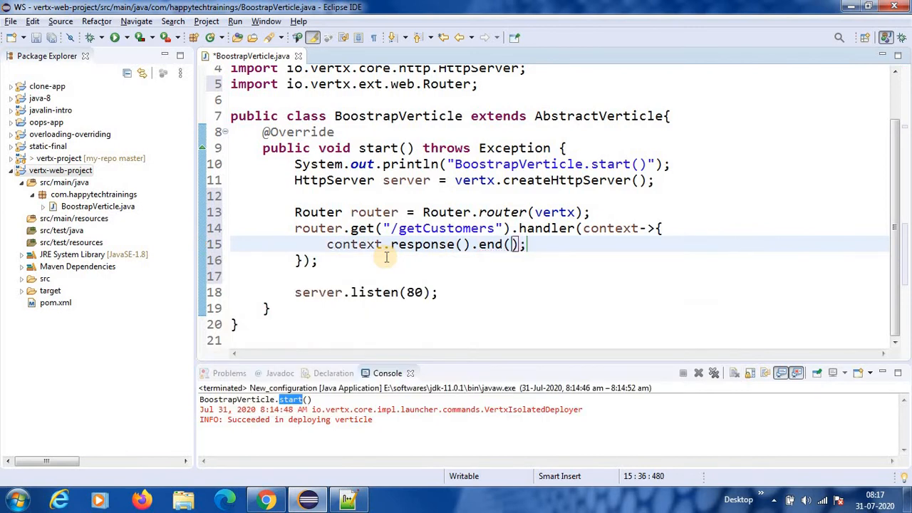
{"action": "type", "text": "\"\""}
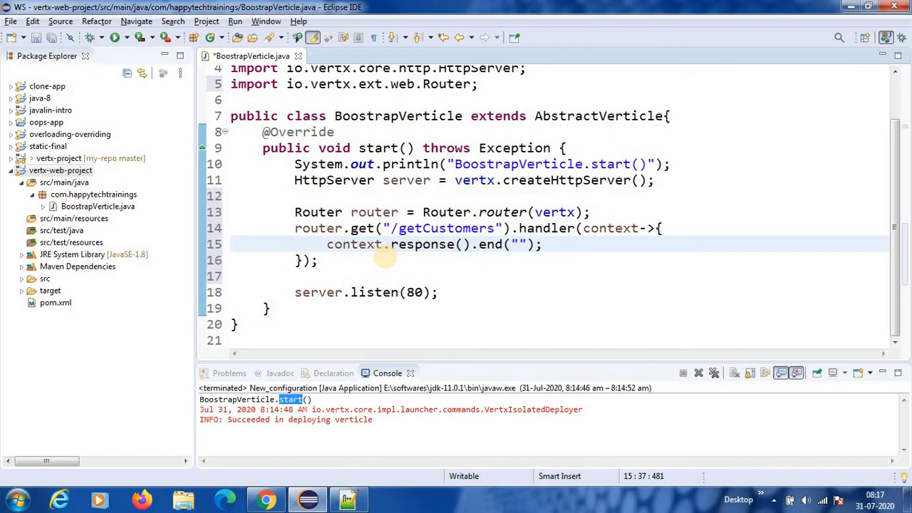
{"action": "type", "text": "Get Cu"}
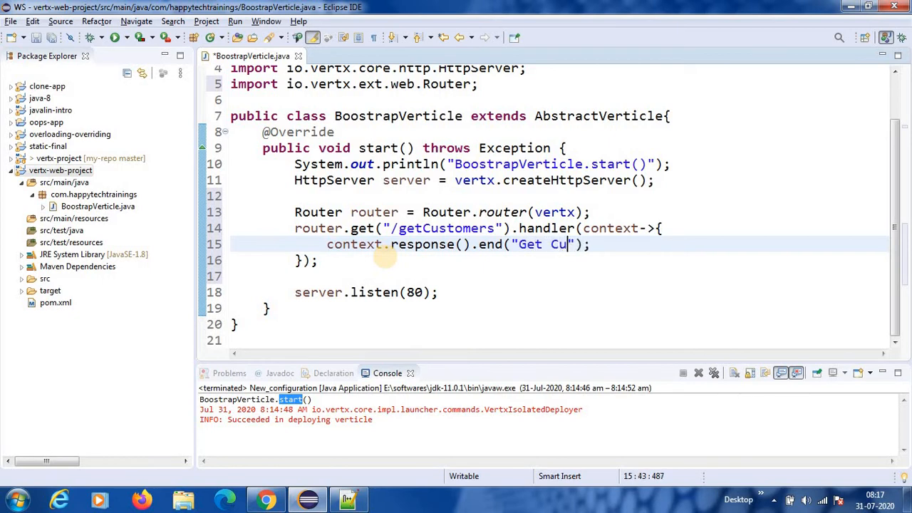
{"action": "type", "text": "stomer"}
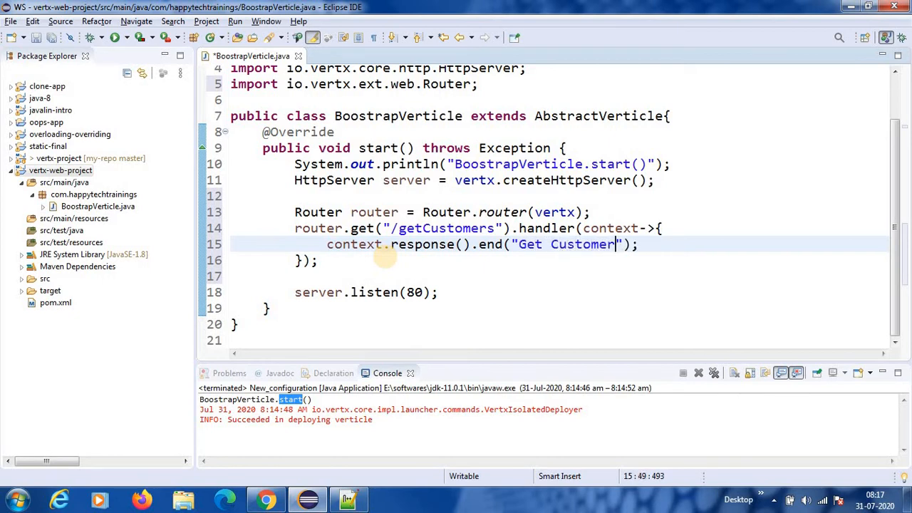
{"action": "type", "text": "s calle"}
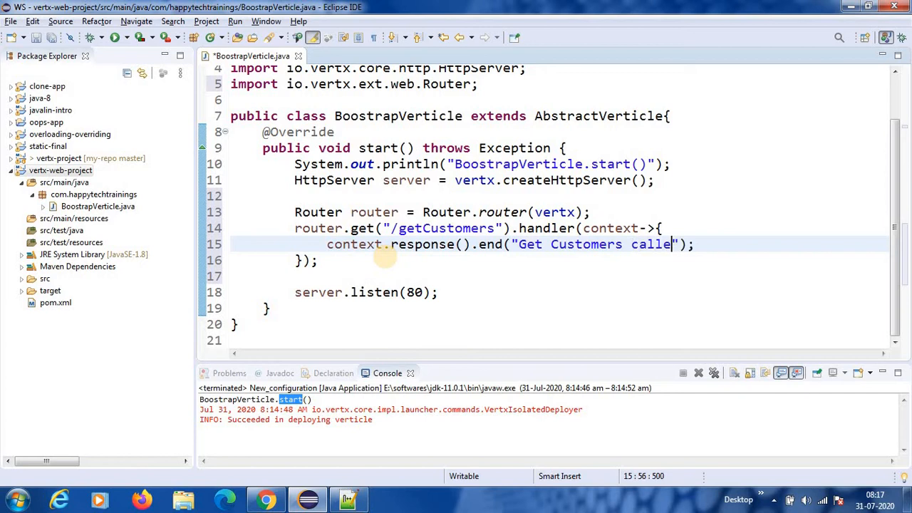
{"action": "type", "text": "d"}
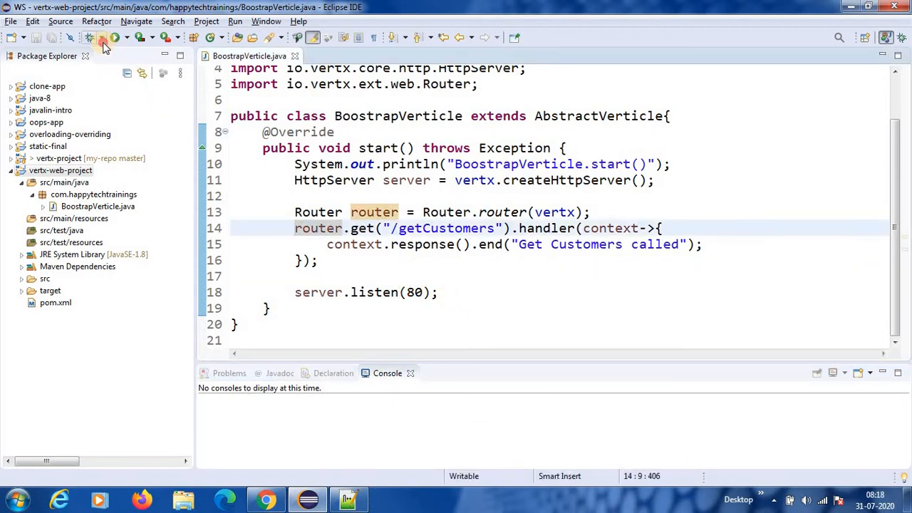
- Launch New_configuration from Debug Configurations, then terminate the running application in the console
{"action": "left_click", "coordinate": [99, 41]}
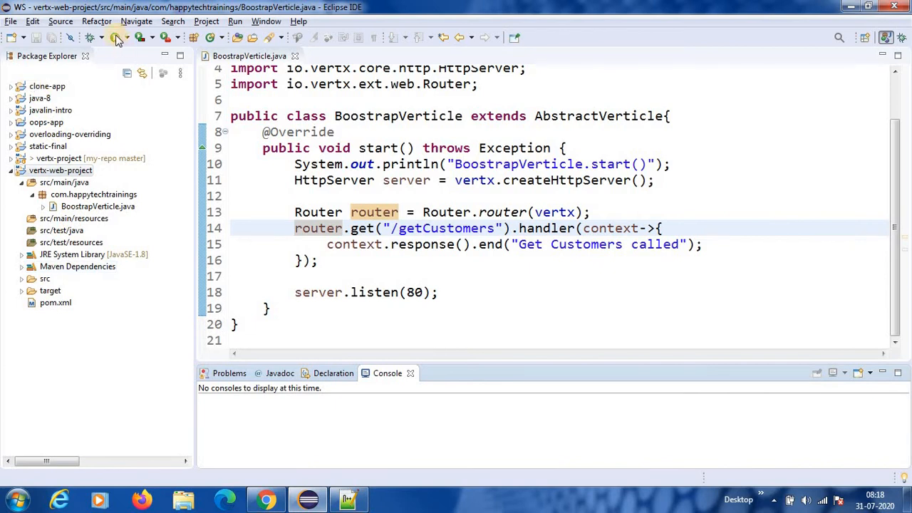
{"action": "left_click", "coordinate": [117, 37]}
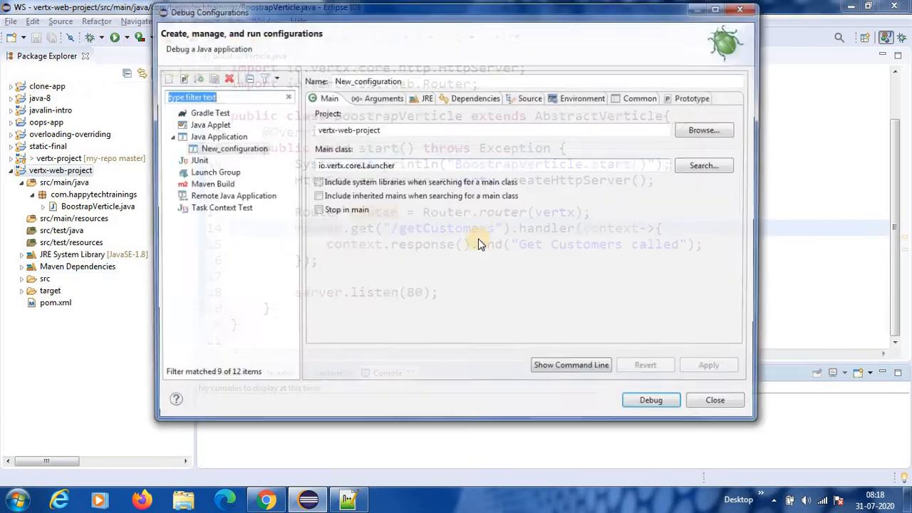
{"action": "left_click", "coordinate": [228, 148]}
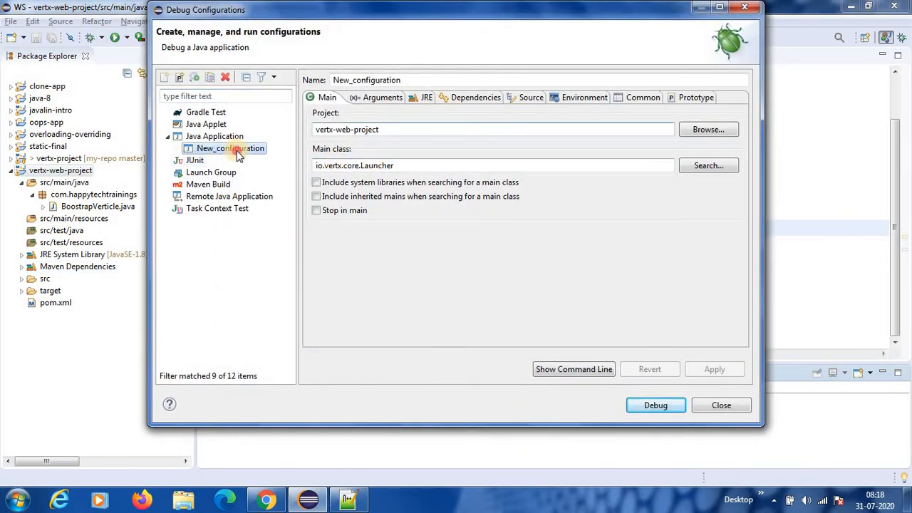
{"action": "left_click", "coordinate": [653, 402]}
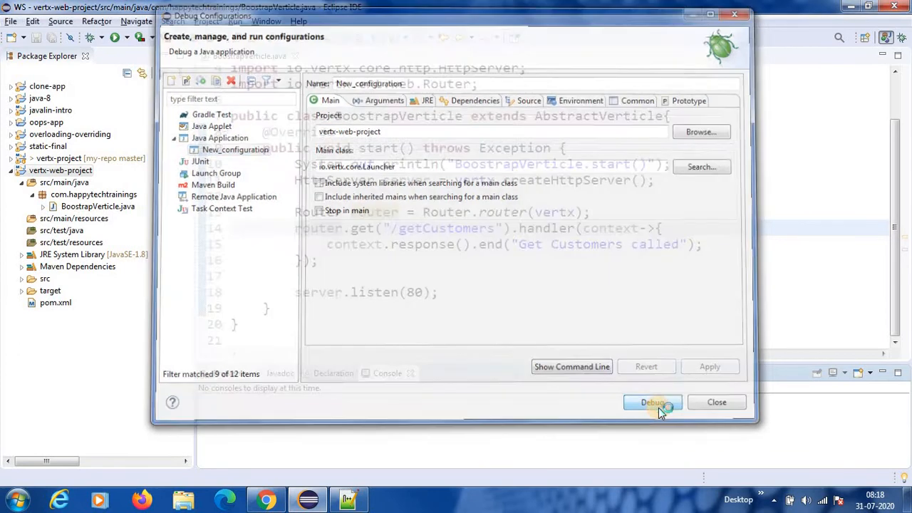
{"action": "left_click", "coordinate": [652, 402]}
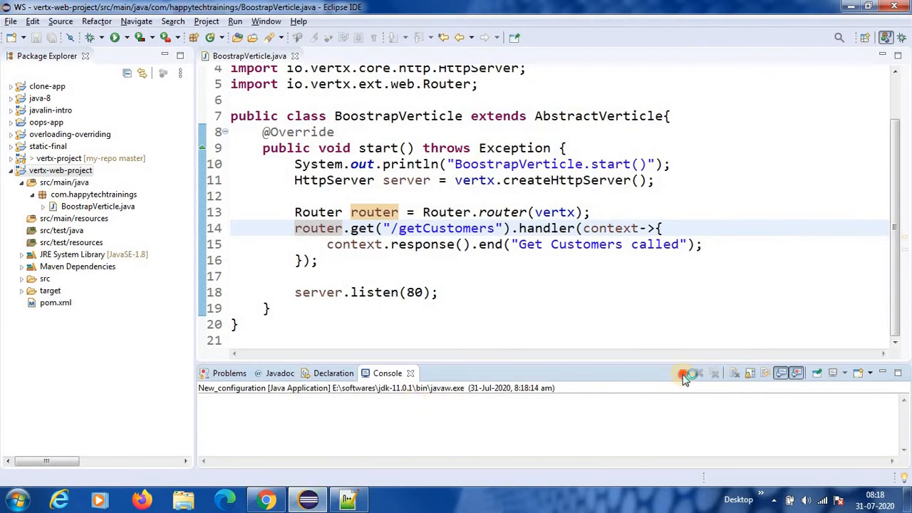
{"action": "left_click", "coordinate": [683, 377]}
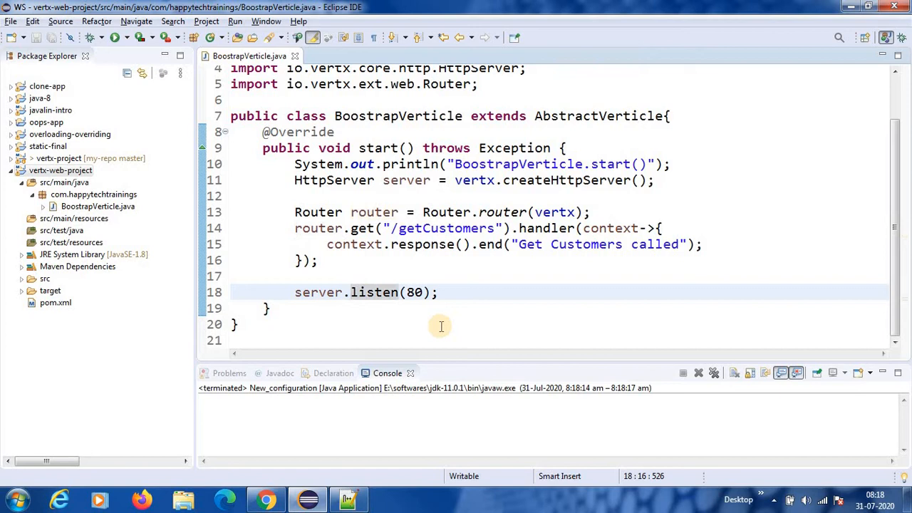
- Make the server use requestHandler(router) before listen(80), save and relaunch the debug configuration
{"action": "type", "text": "han"}
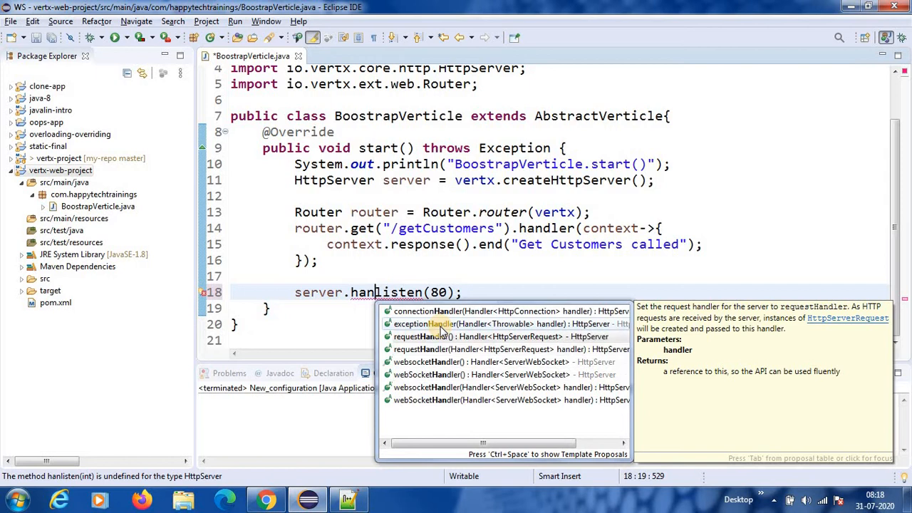
{"action": "left_click", "coordinate": [424, 336]}
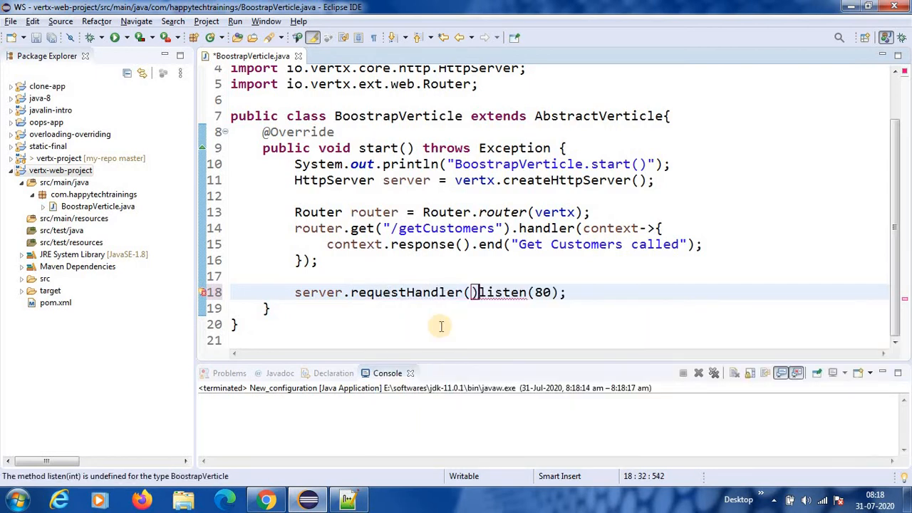
{"action": "type", "text": "router"}
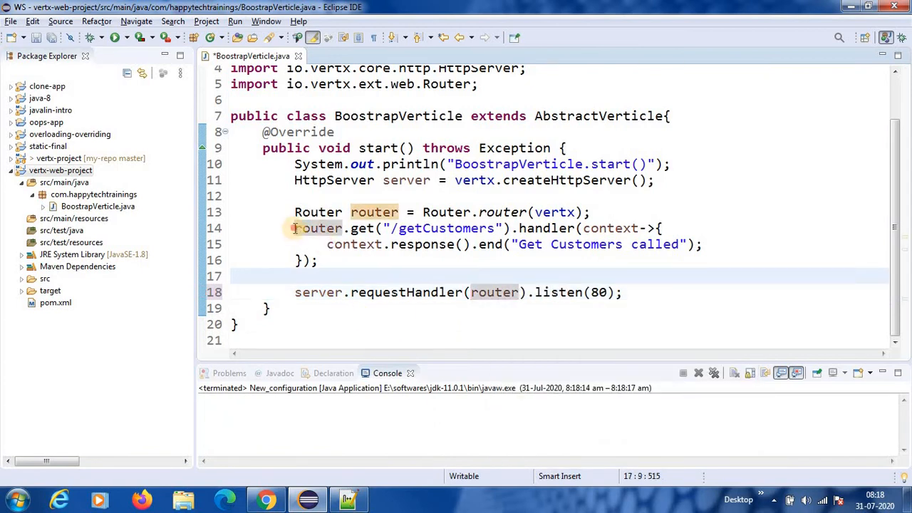
{"action": "left_click", "coordinate": [510, 292]}
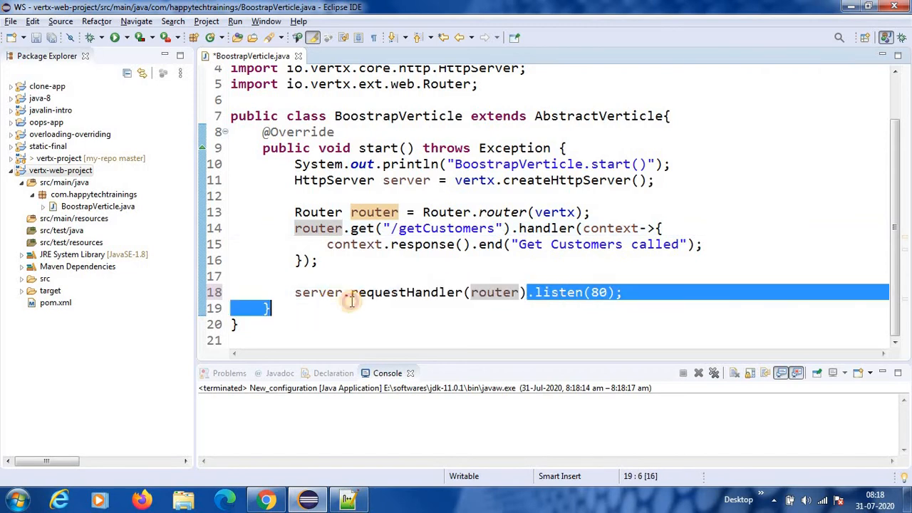
{"action": "double_click", "coordinate": [406, 292]}
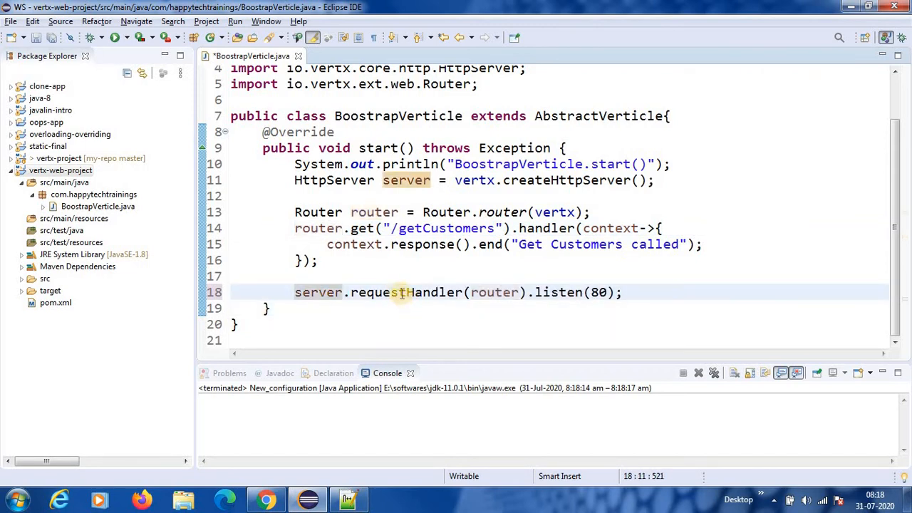
{"action": "double_click", "coordinate": [495, 292]}
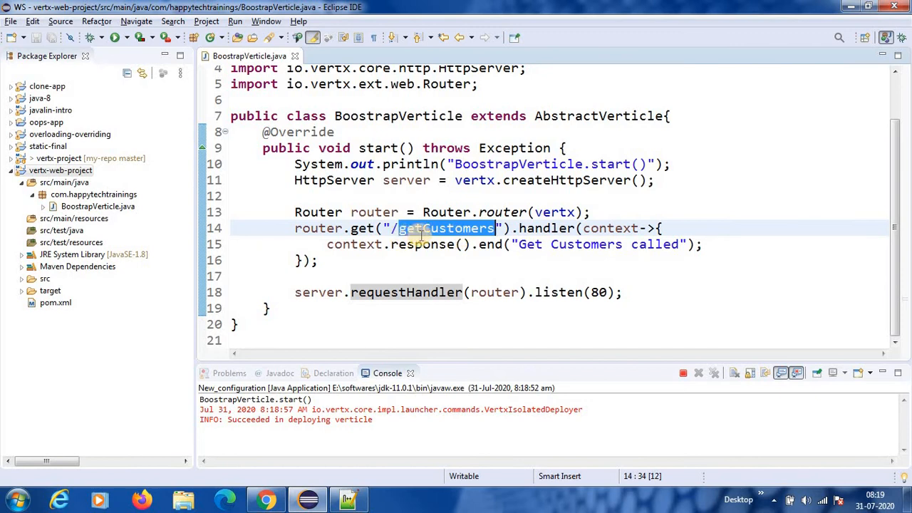
{"action": "mouse_move", "coordinate": [473, 268]}
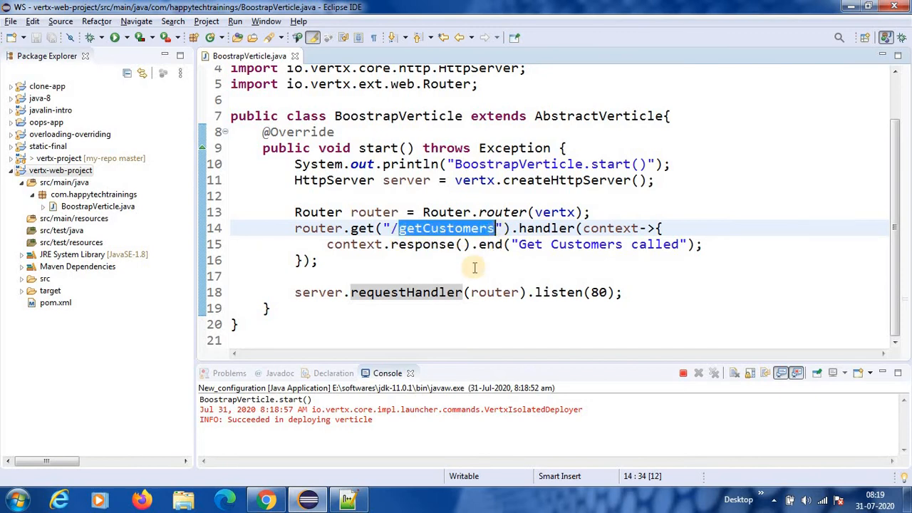
{"action": "mouse_move", "coordinate": [519, 251]}
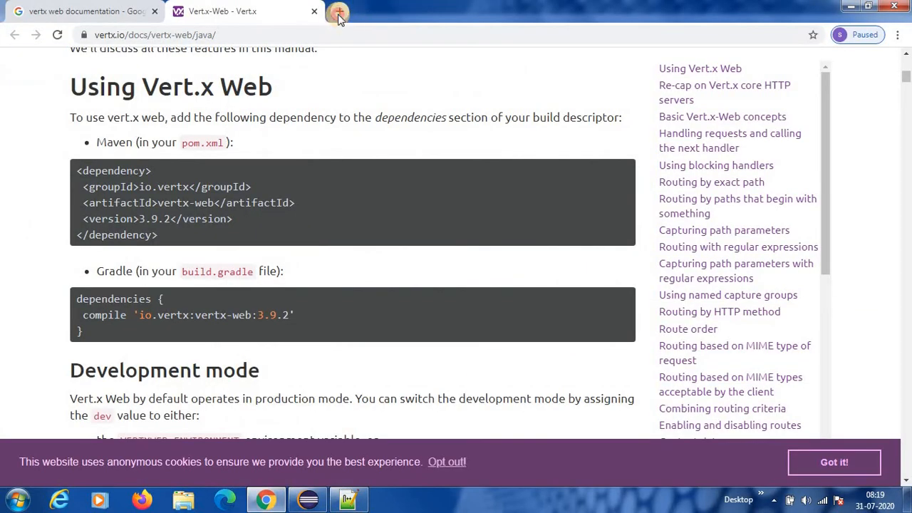
{"action": "left_click", "coordinate": [339, 11]}
{"action": "type", "text": "http://localhost"}
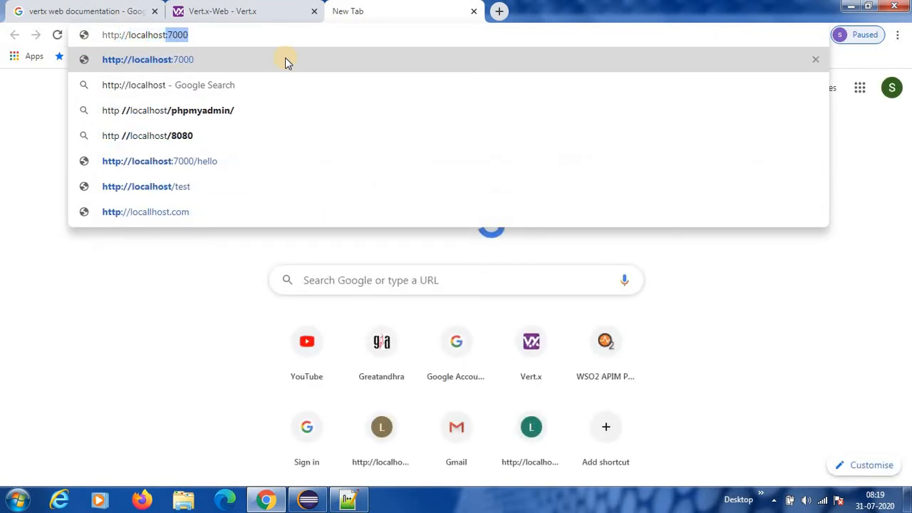
{"action": "type", "text": "80:"}
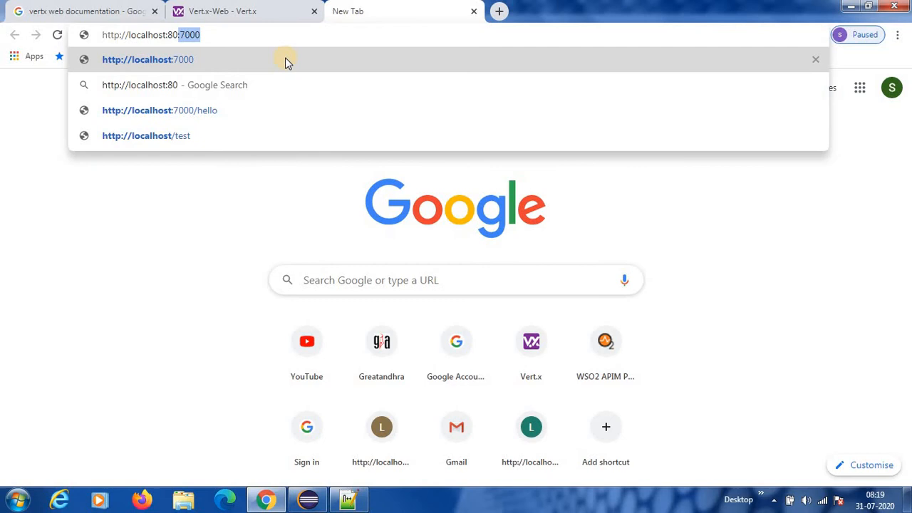
{"action": "type", "text": "/getC"}
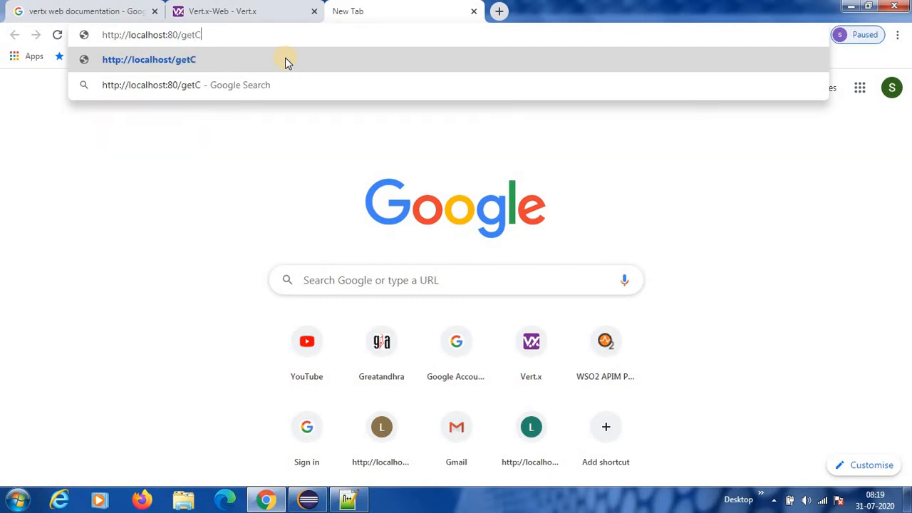
{"action": "type", "text": "ustomers"}
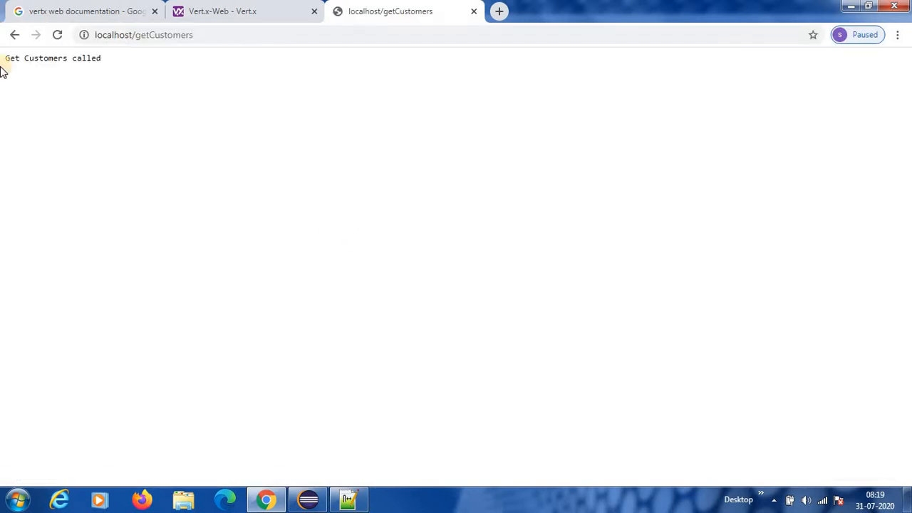
{"action": "left_click", "coordinate": [308, 499]}
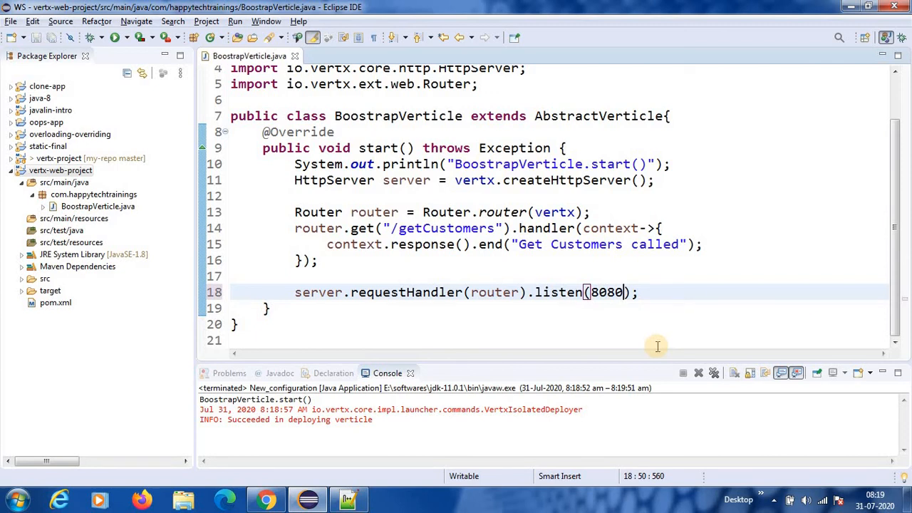
{"action": "left_click", "coordinate": [107, 39]}
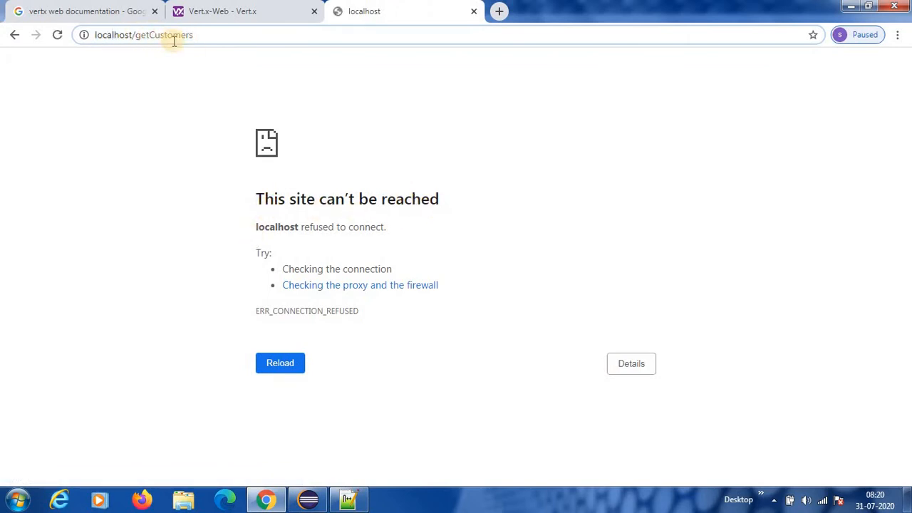
{"action": "type", "text": ":8080"}
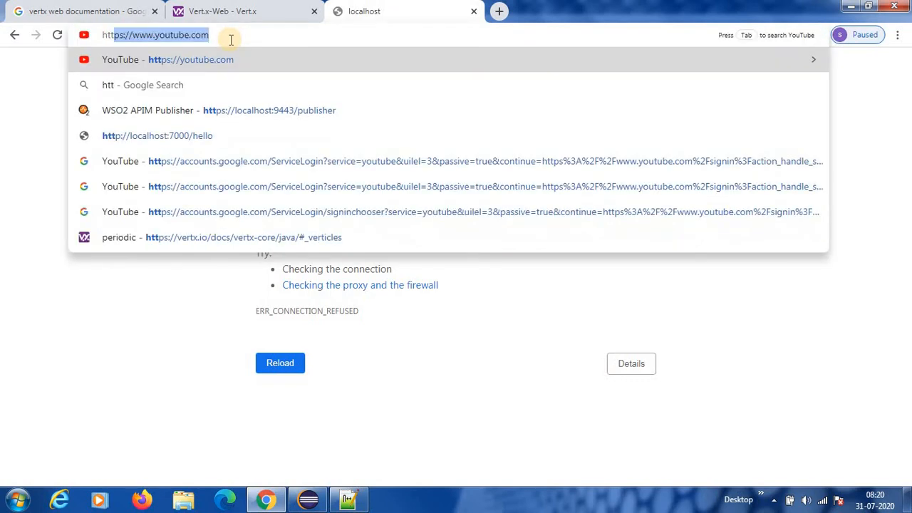
{"action": "type", "text": "http://localhost:7000"}
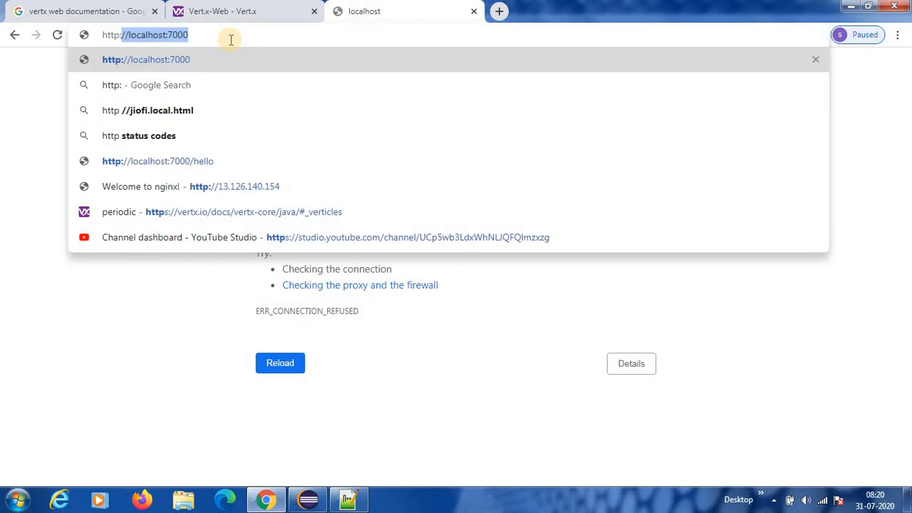
{"action": "type", "text": "local"}
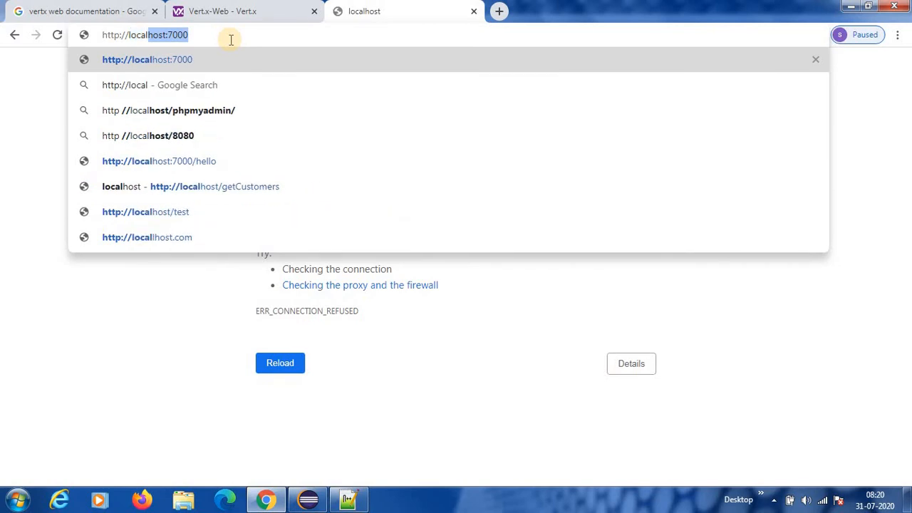
{"action": "type", "text": "8080/get"}
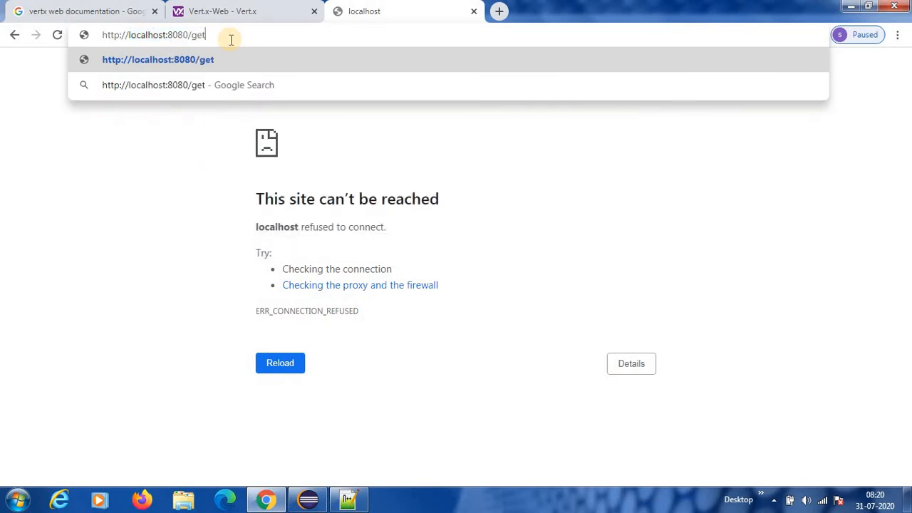
{"action": "type", "text": "Customers"}
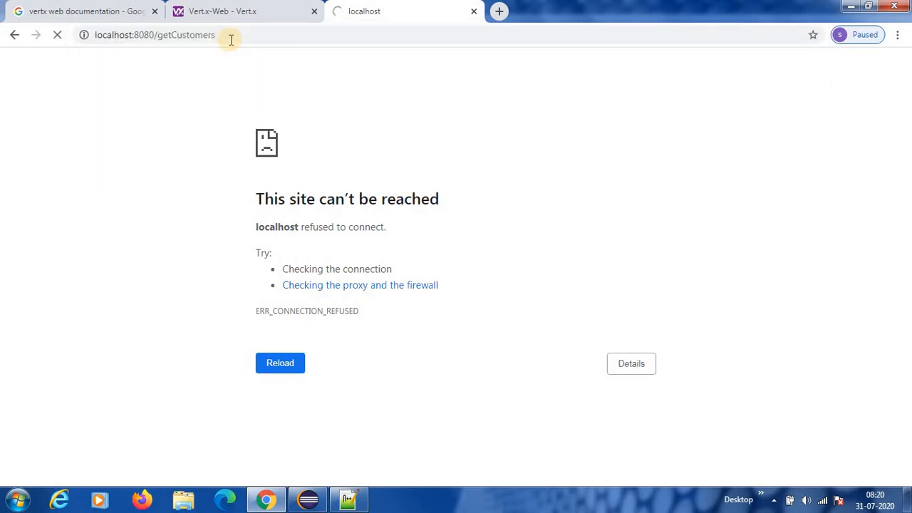
{"action": "left_click", "coordinate": [279, 363]}
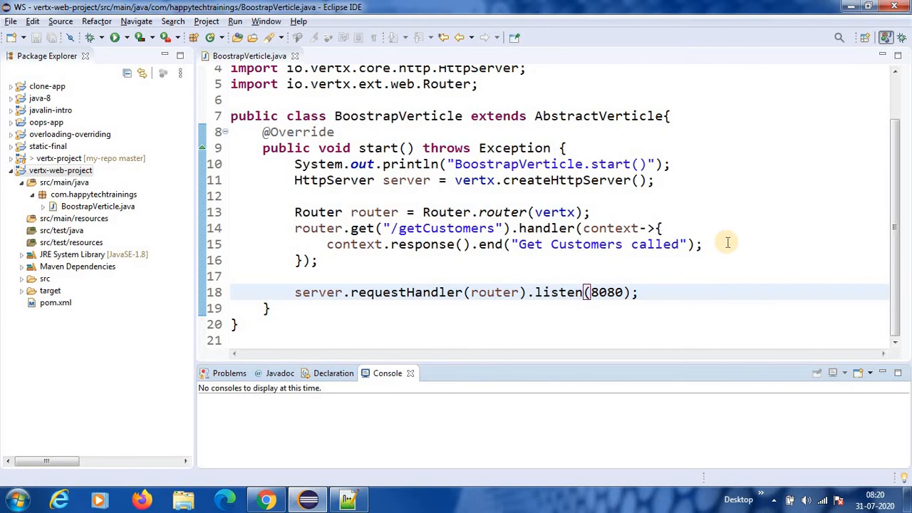
- Declare JsonObject customer = new JsonObject() in the handler, importing JsonObject via content assist
{"action": "left_click", "coordinate": [705, 244]}
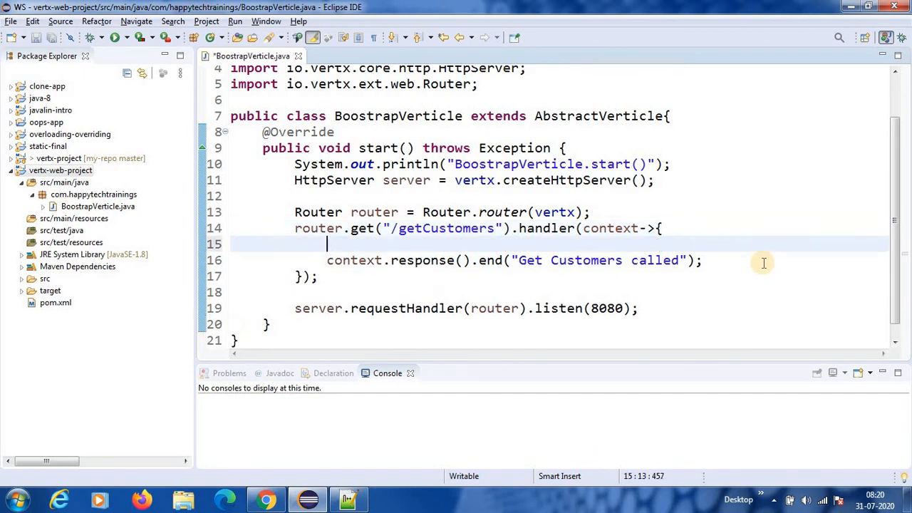
{"action": "type", "text": "Json"}
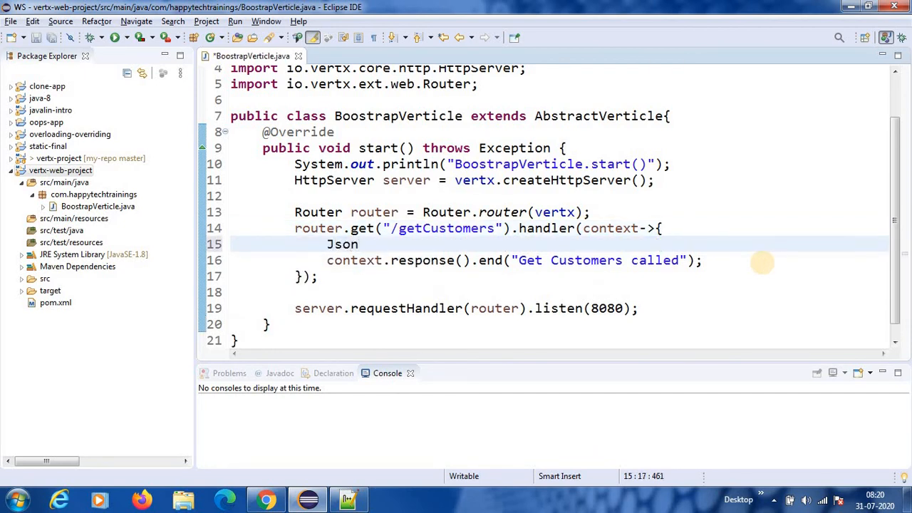
{"action": "type", "text": "O"}
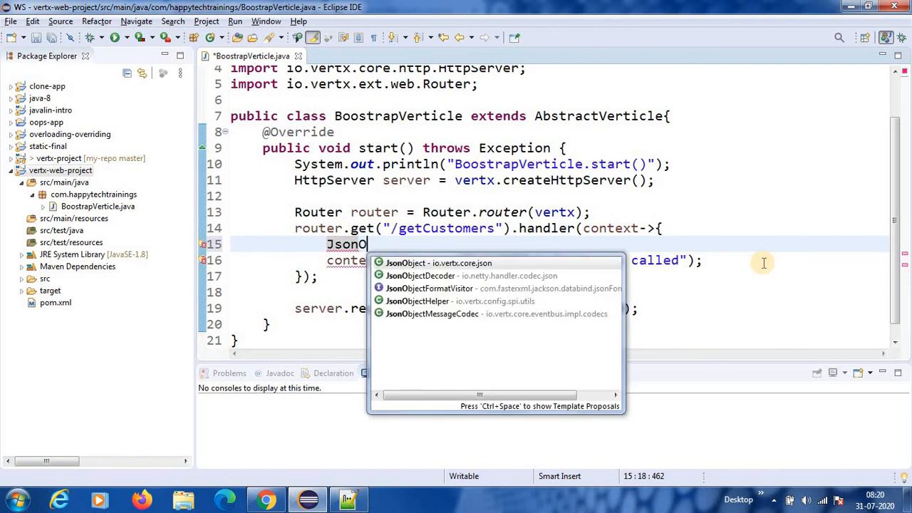
{"action": "left_click", "coordinate": [405, 262]}
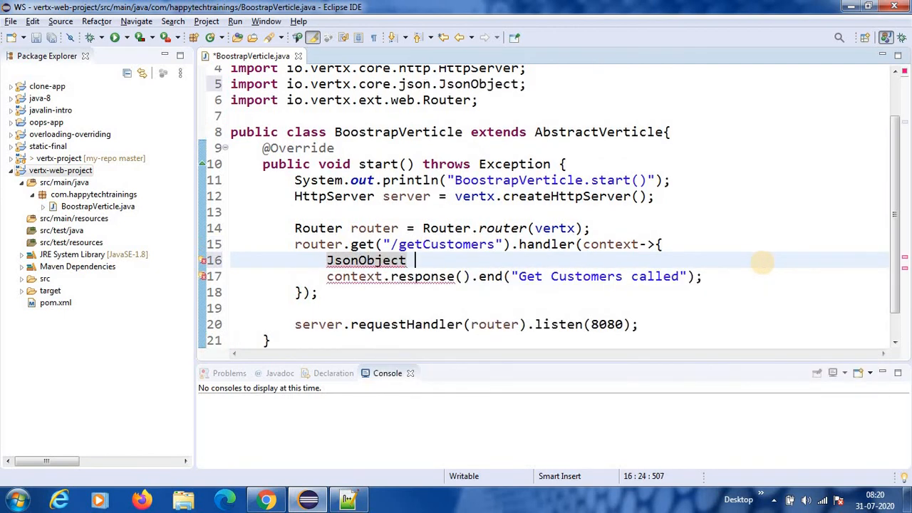
{"action": "type", "text": "cus"}
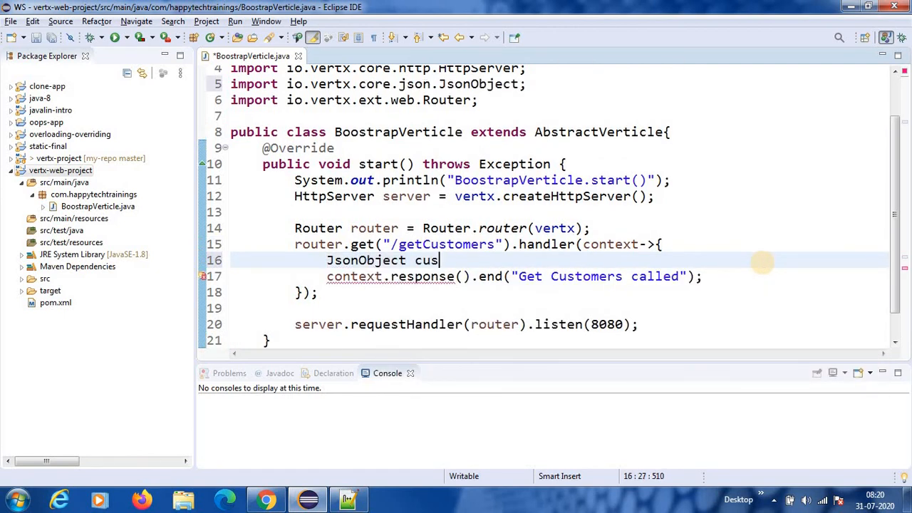
{"action": "type", "text": "tomer = new"}
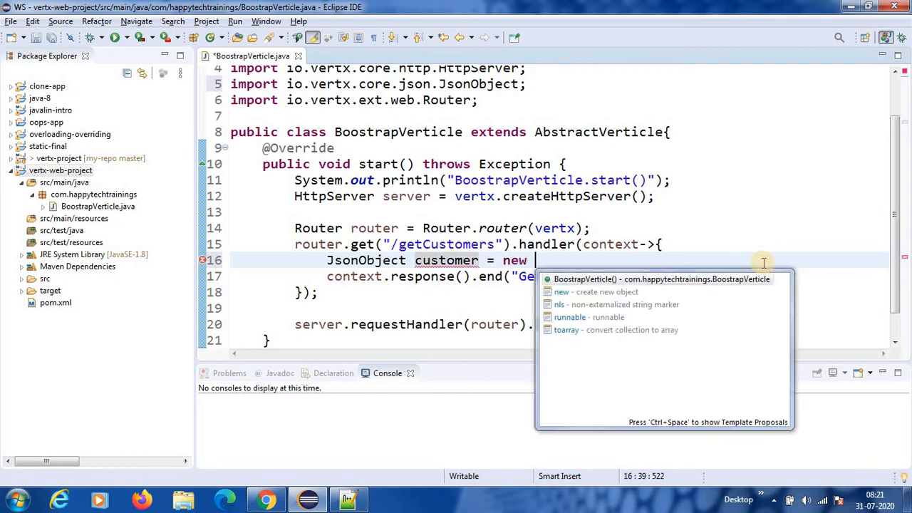
{"action": "type", "text": "Json"}
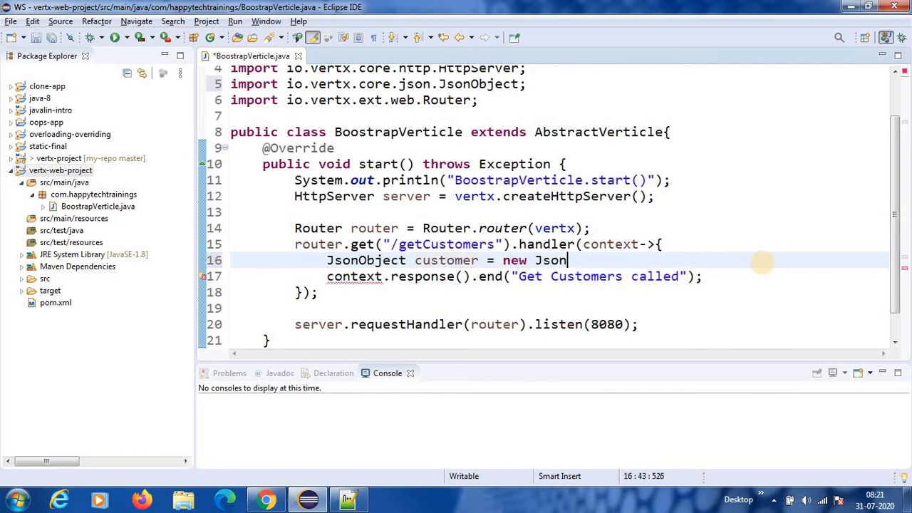
{"action": "type", "text": "Object();"}
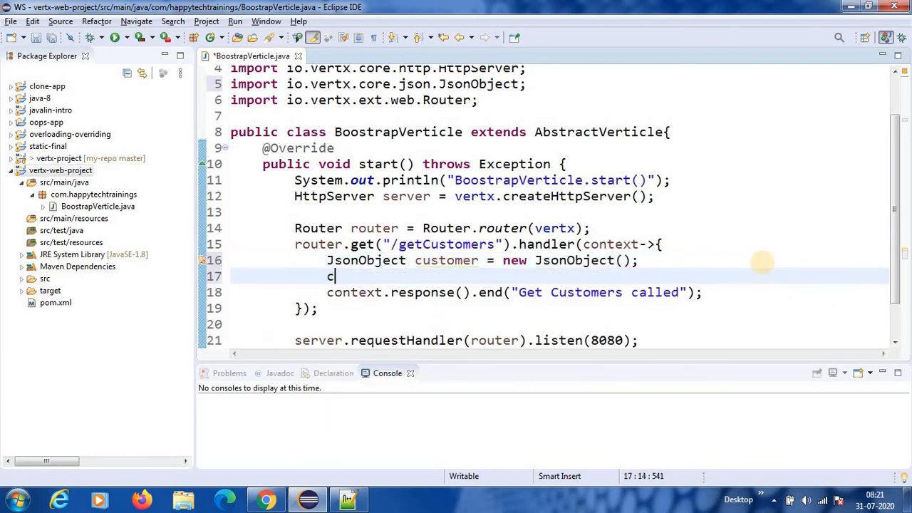
- Add customer.put("name", "nayab") to fill the customer object
{"action": "type", "text": "ustomer."}
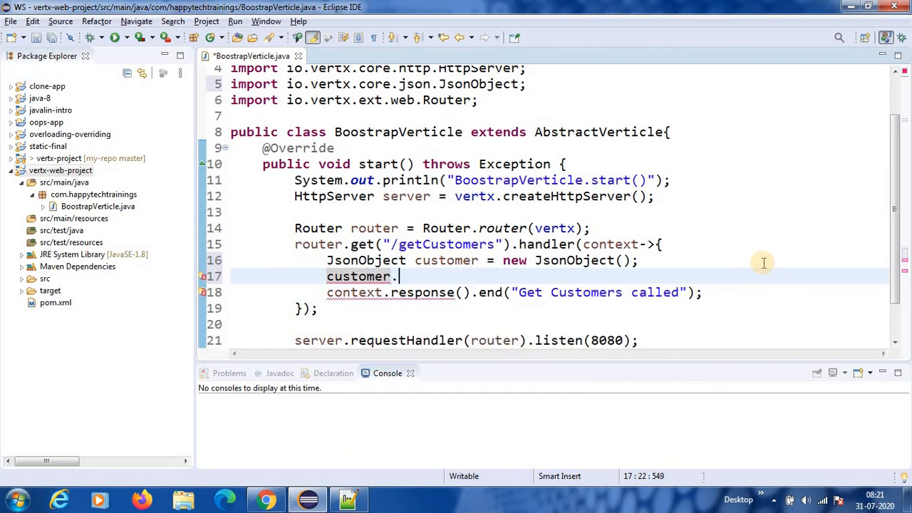
{"action": "type", "text": "put(key, value"}
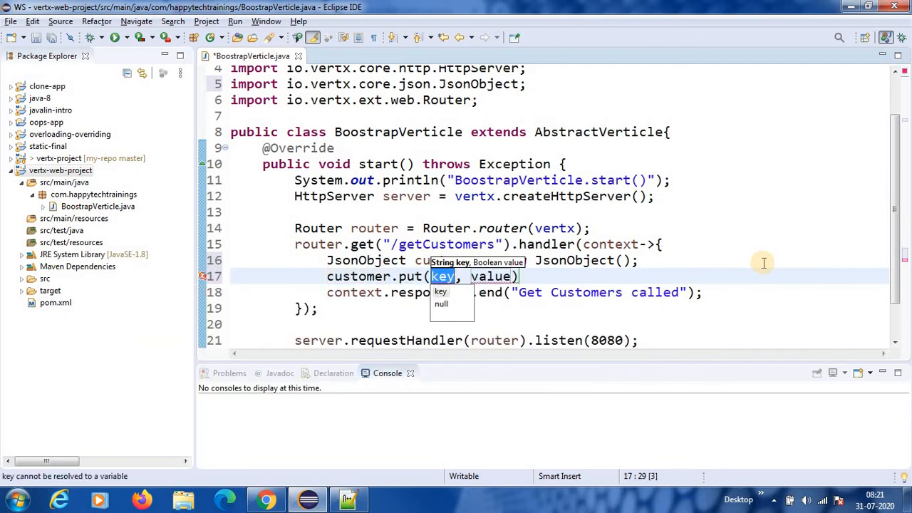
{"action": "type", "text": "\"\""}
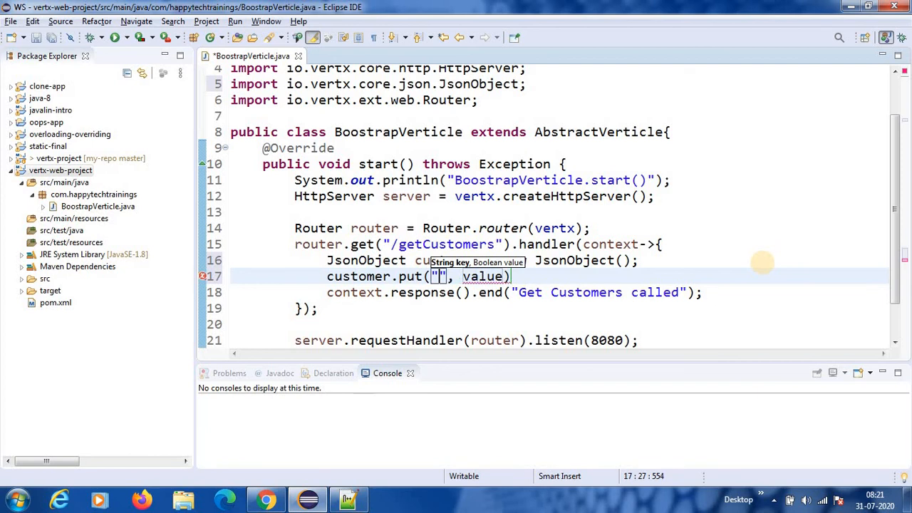
{"action": "type", "text": "name"}
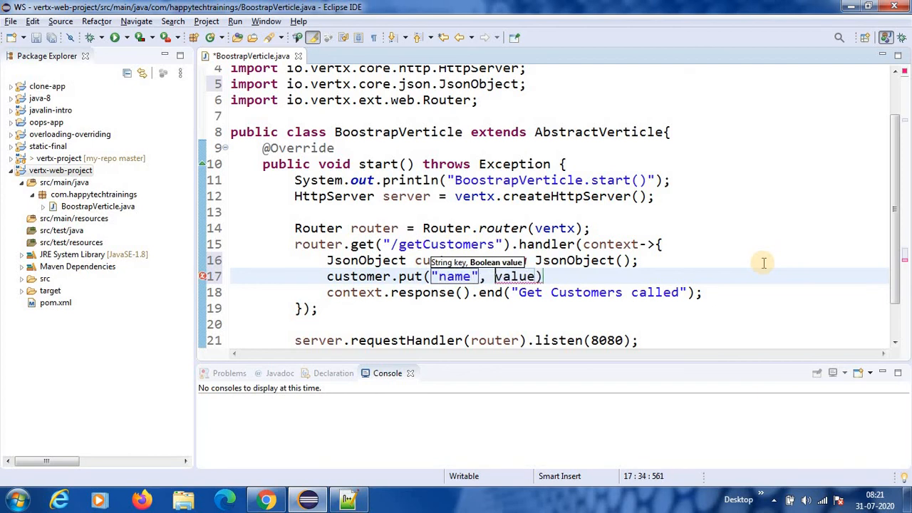
{"action": "type", "text": "\"\""}
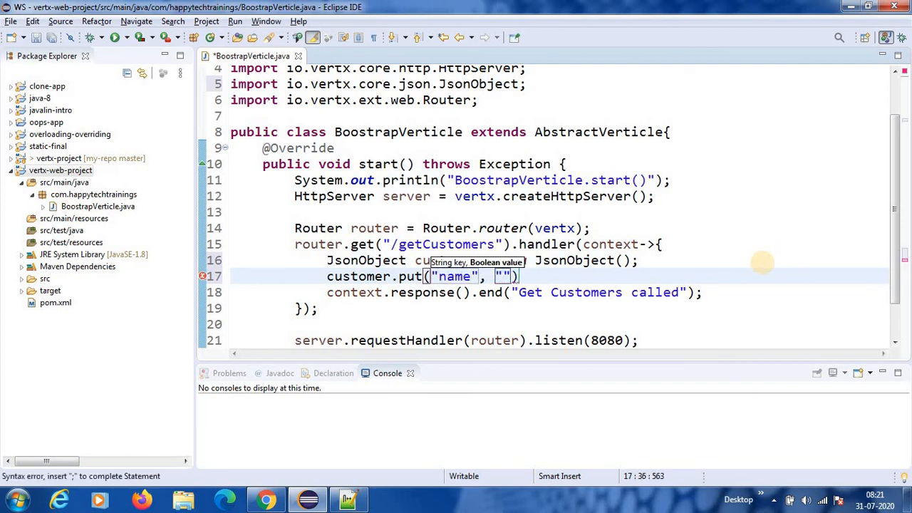
{"action": "type", "text": "na"}
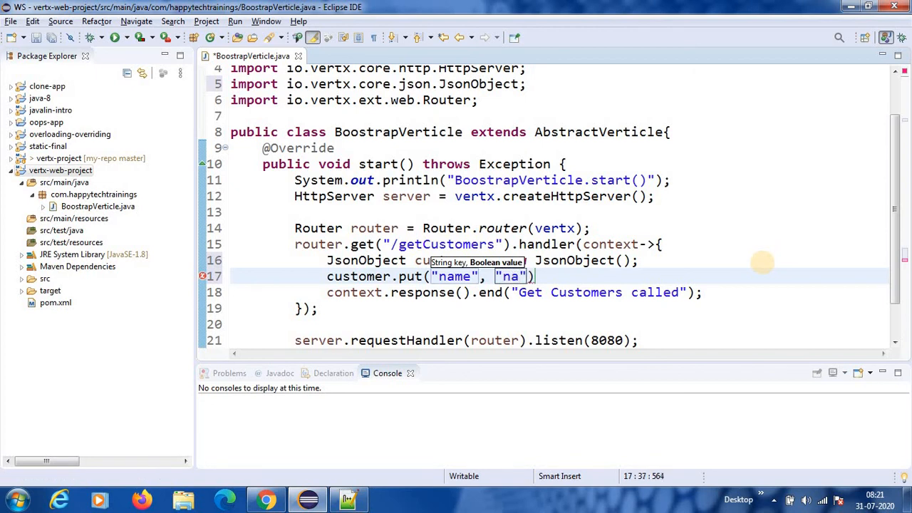
{"action": "type", "text": "yab"}
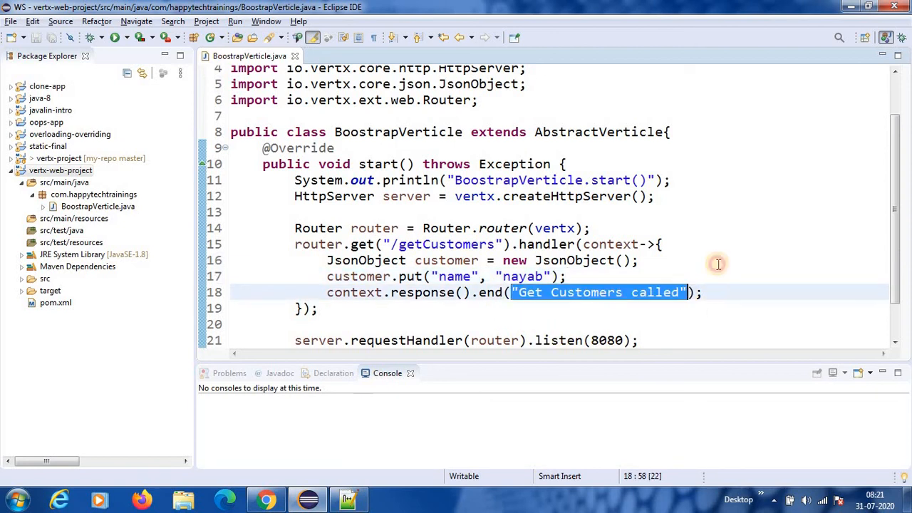
- End the response with customer.encodePrettily() instead of the plain text message
{"action": "type", "text": "c"}
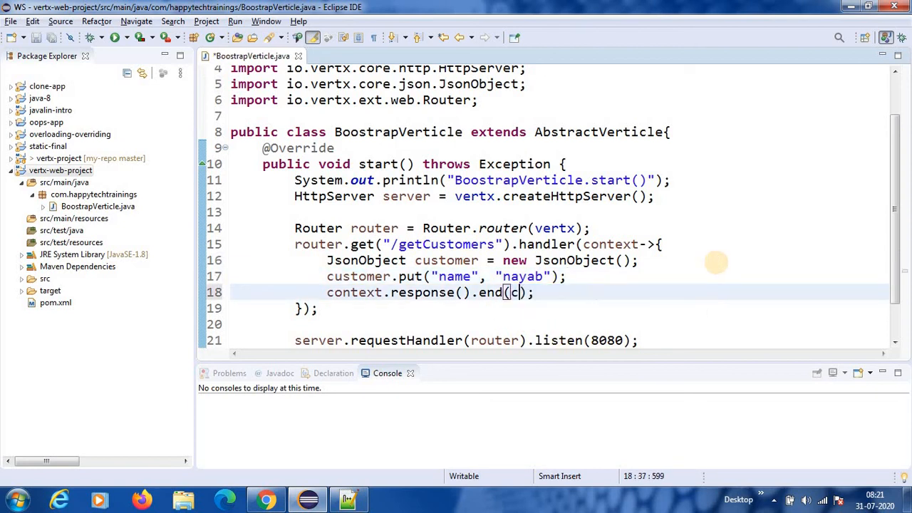
{"action": "type", "text": "ustomer"}
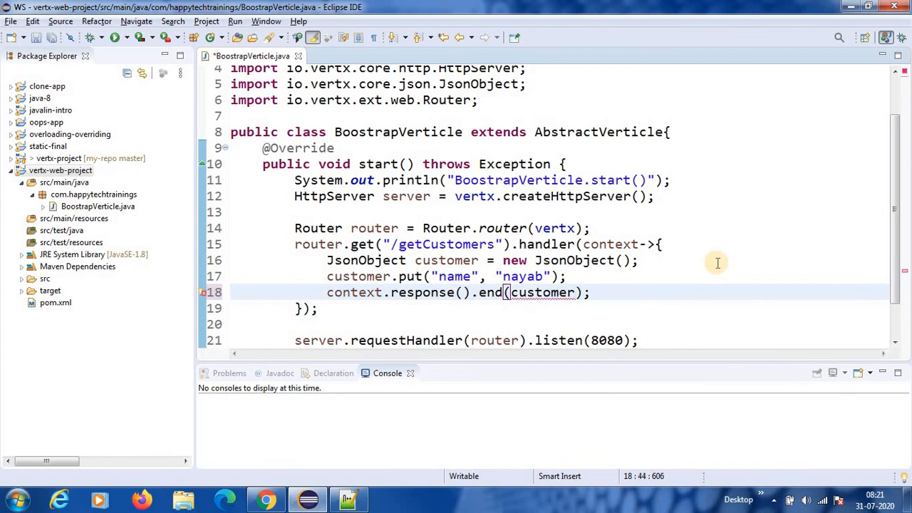
{"action": "type", "text": "."}
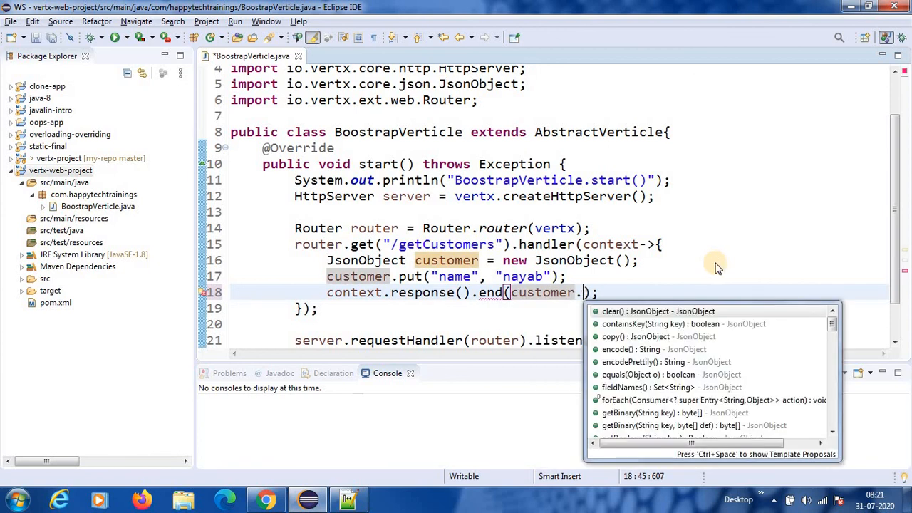
{"action": "type", "text": "to"}
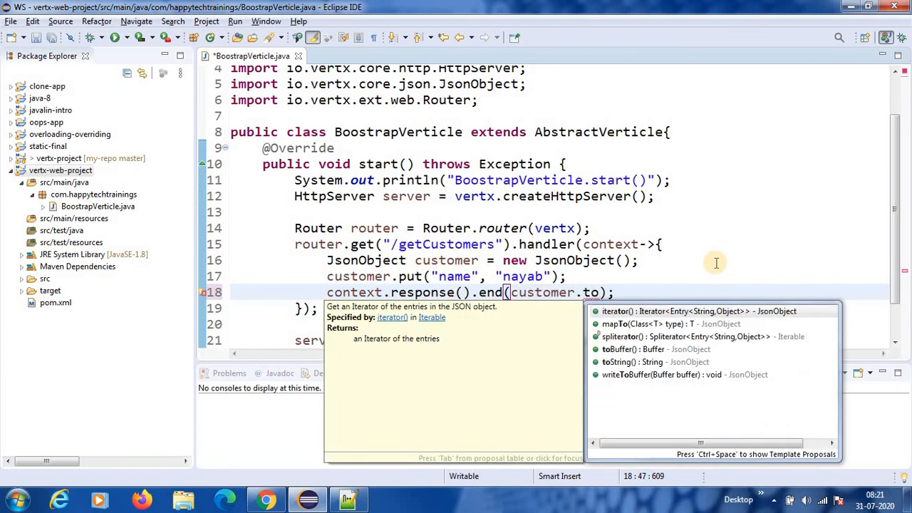
{"action": "type", "text": "p"}
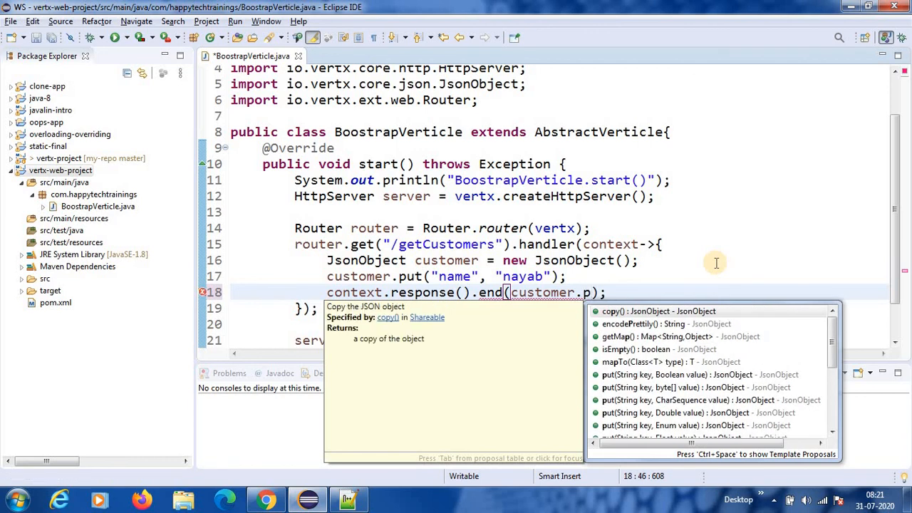
{"action": "key", "text": "Escape"}
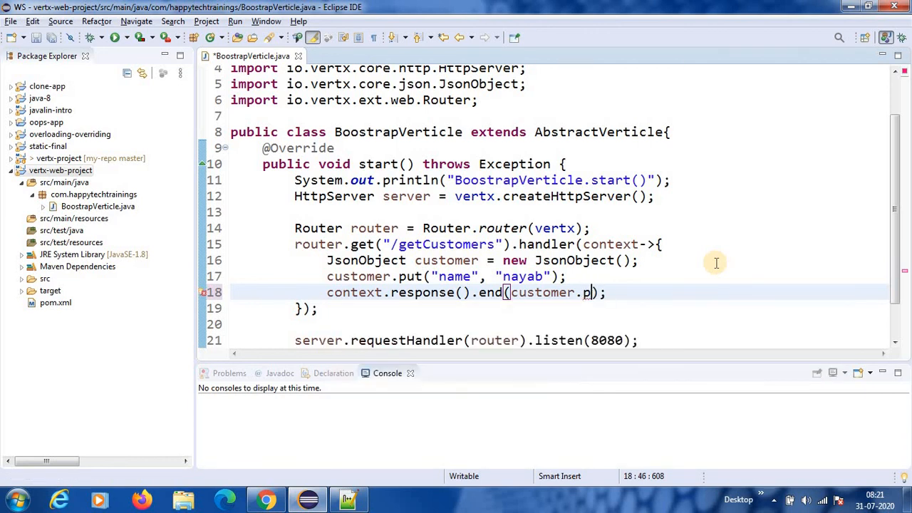
{"action": "type", "text": "r"}
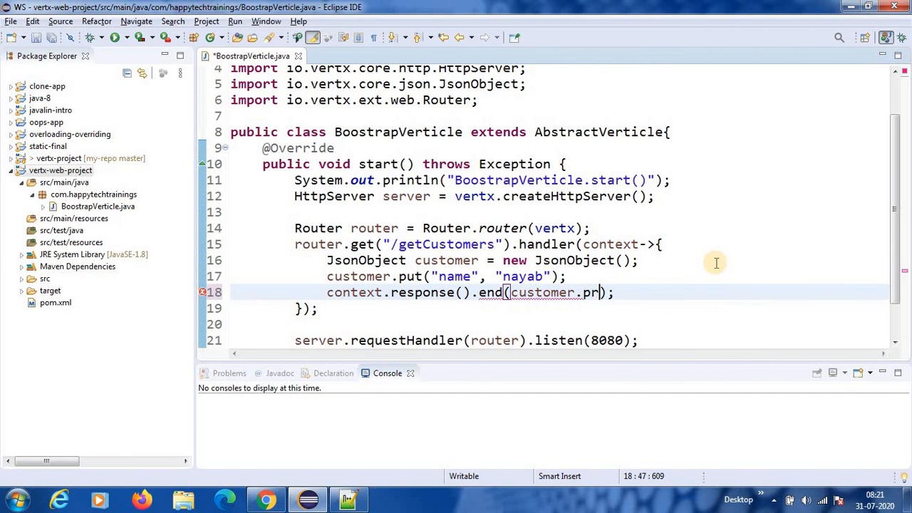
{"action": "type", "text": "encodePrettily()"}
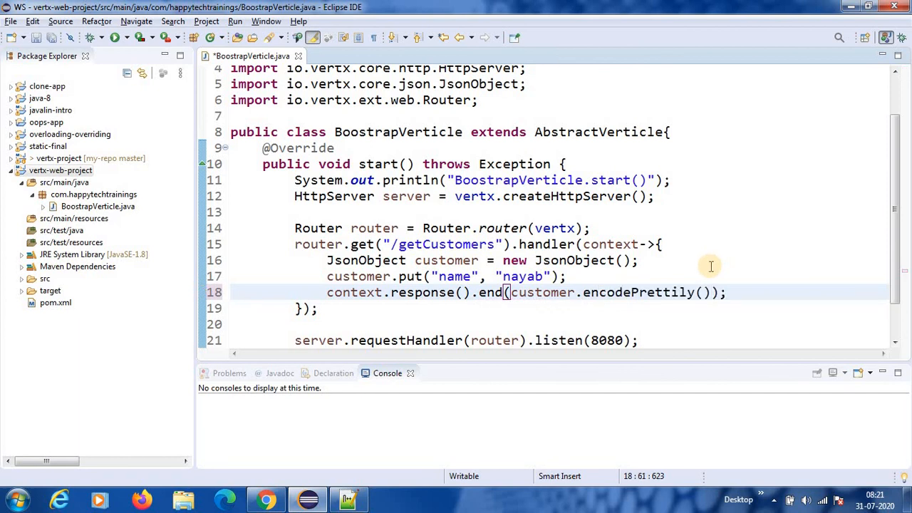
- Save the verticle and launch the New_configuration run configuration
{"action": "left_click", "coordinate": [541, 308]}
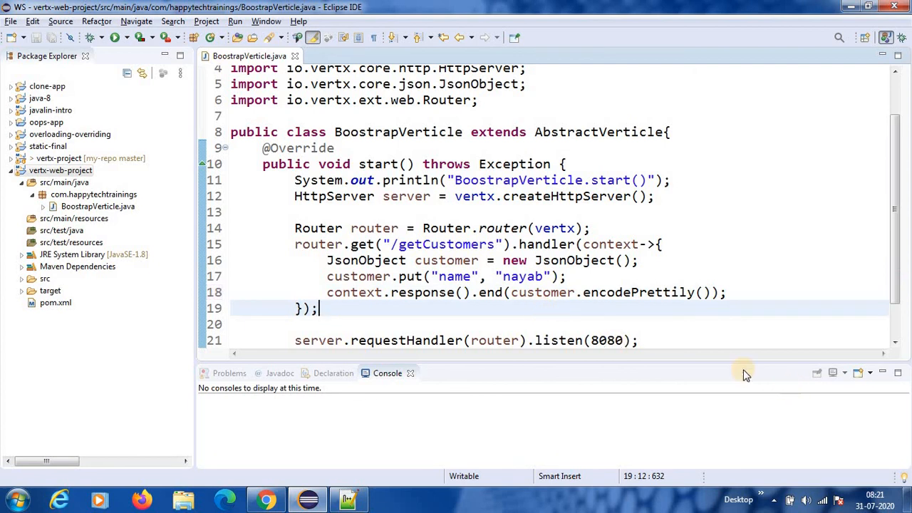
{"action": "left_click", "coordinate": [123, 37]}
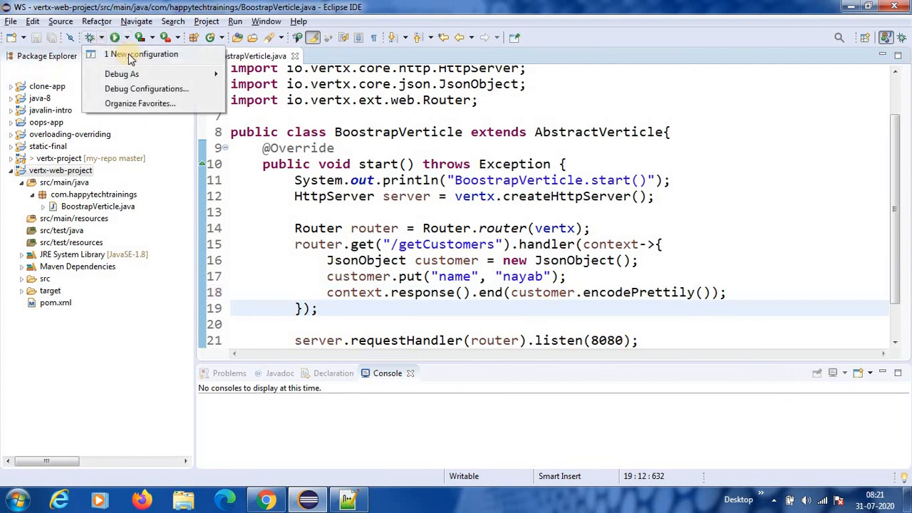
{"action": "left_click", "coordinate": [154, 54]}
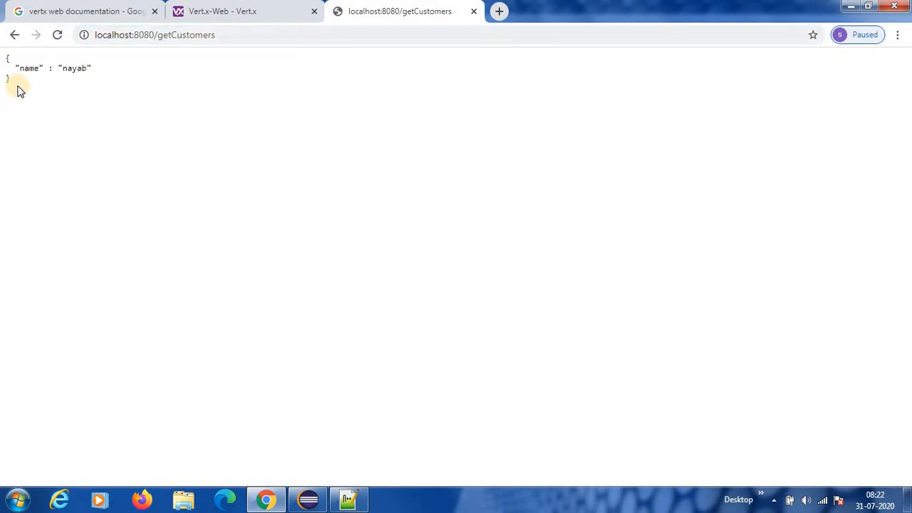
{"action": "mouse_move", "coordinate": [17, 68]}
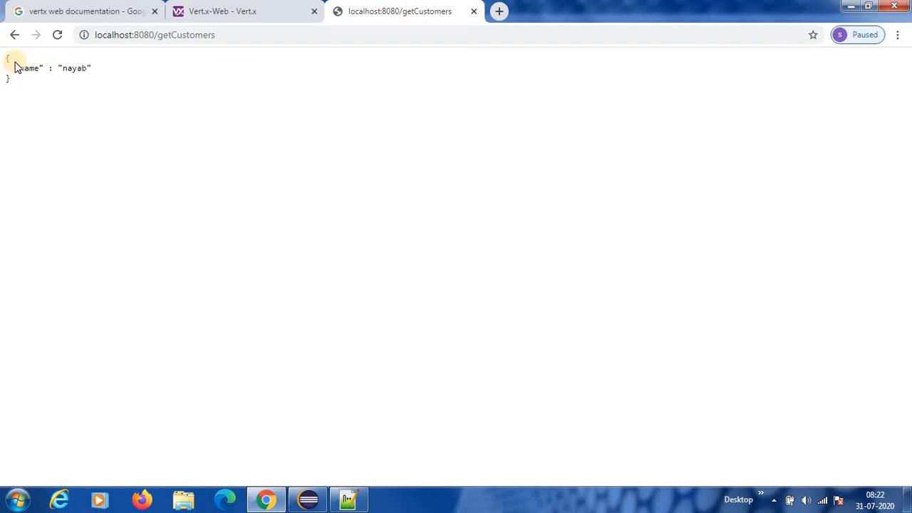
- Refresh localhost:8080/getCustomers to see the pretty-printed {"name": "nayab"} JSON
{"action": "left_click", "coordinate": [308, 498]}
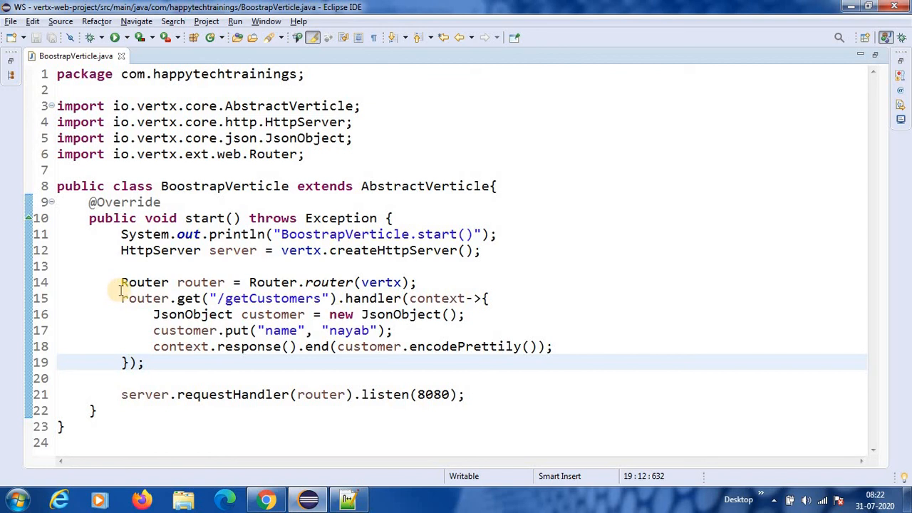
- Select lines 14–19 holding the Router setup and getCustomers handler
{"action": "left_click_drag", "start_coordinate": [120, 282], "coordinate": [142, 363]}
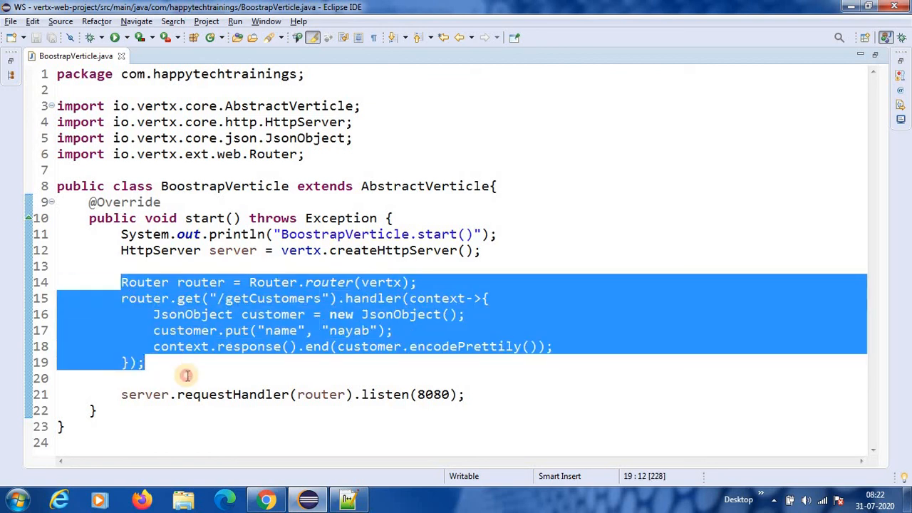